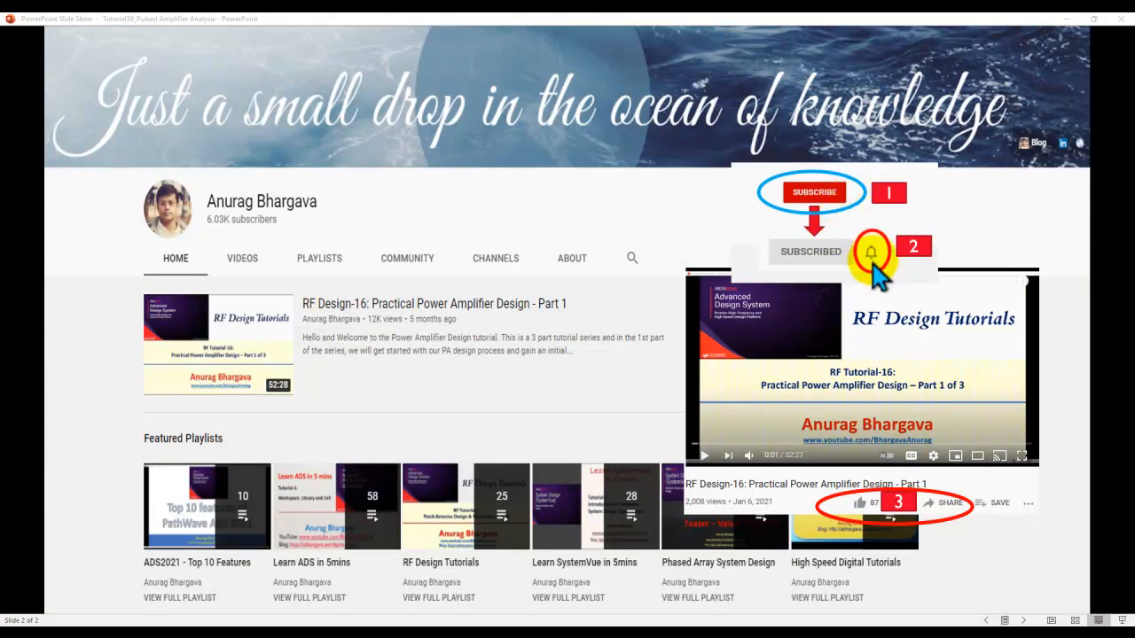
mouse_move(891, 399)
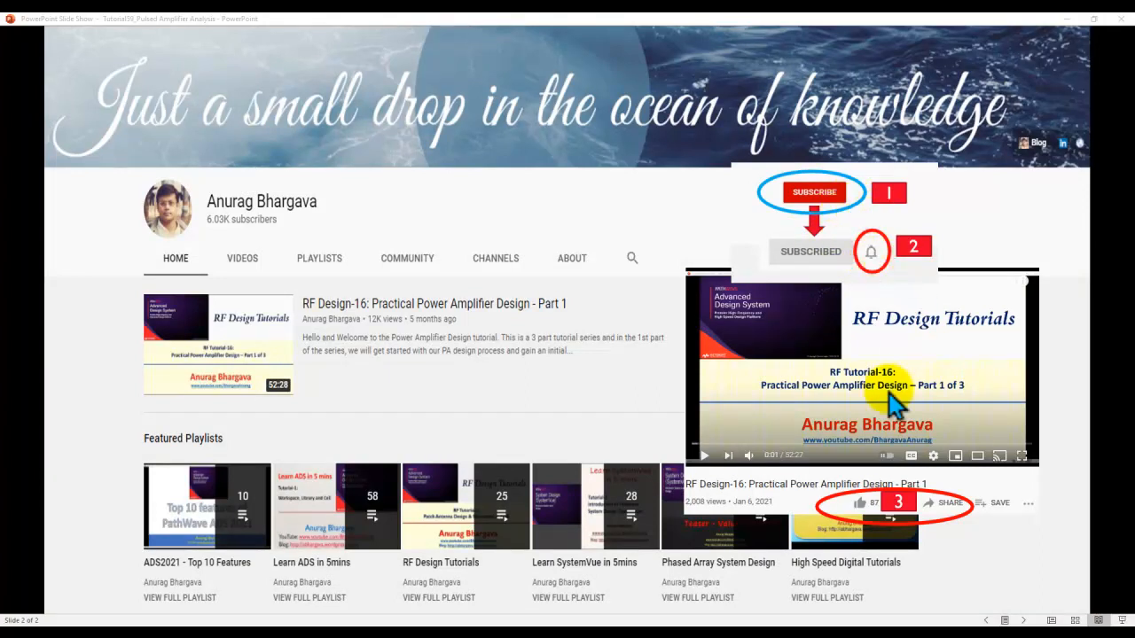
mouse_move(856, 510)
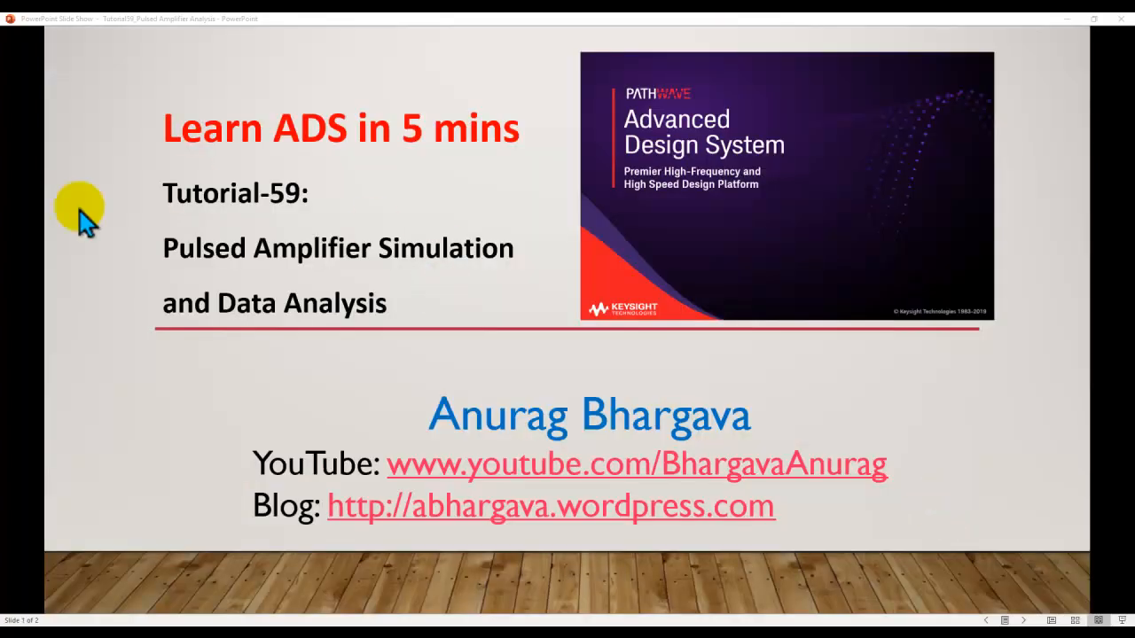
mouse_move(312, 355)
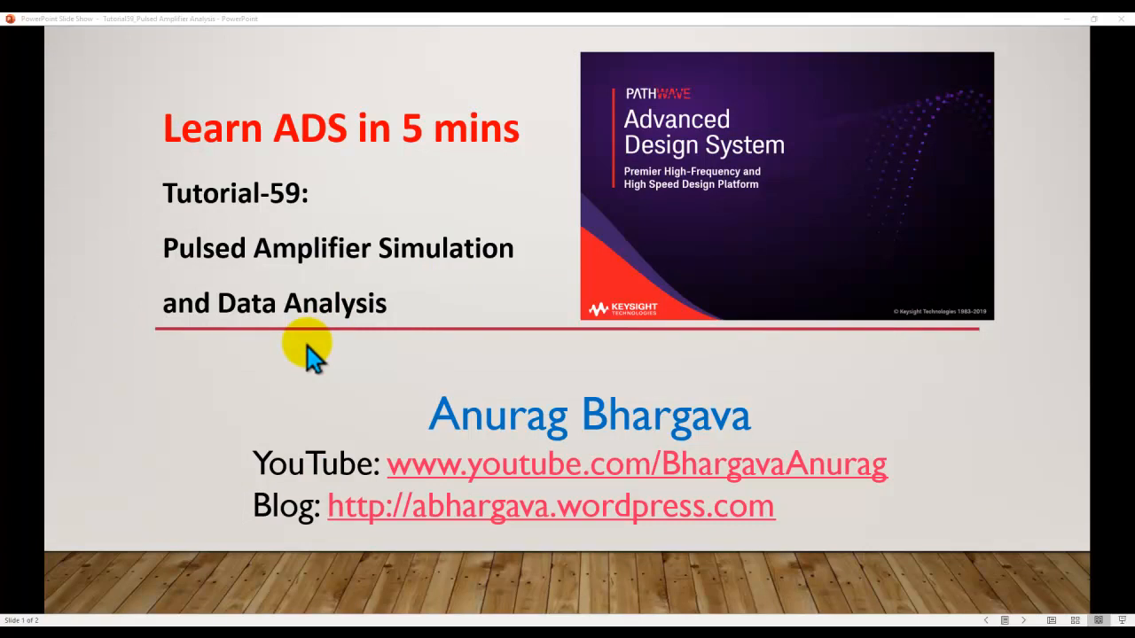
mouse_move(718, 532)
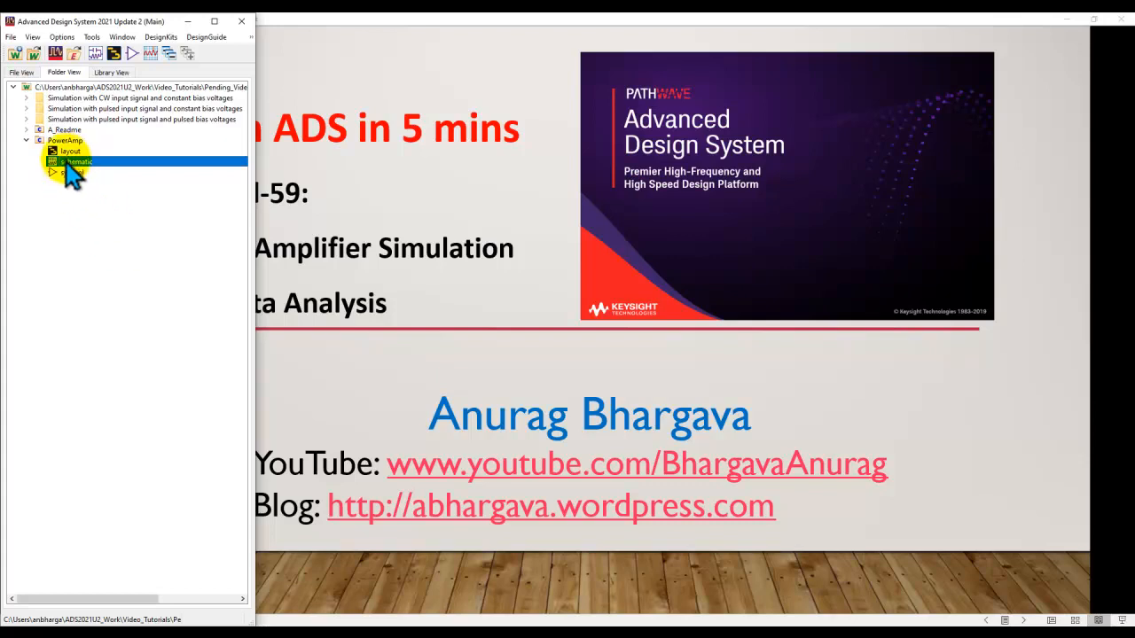
- View the PowerAmp schematic, collapse the PowerAmp cell, and expand the constant-bias CW folder
double_click(76, 162)
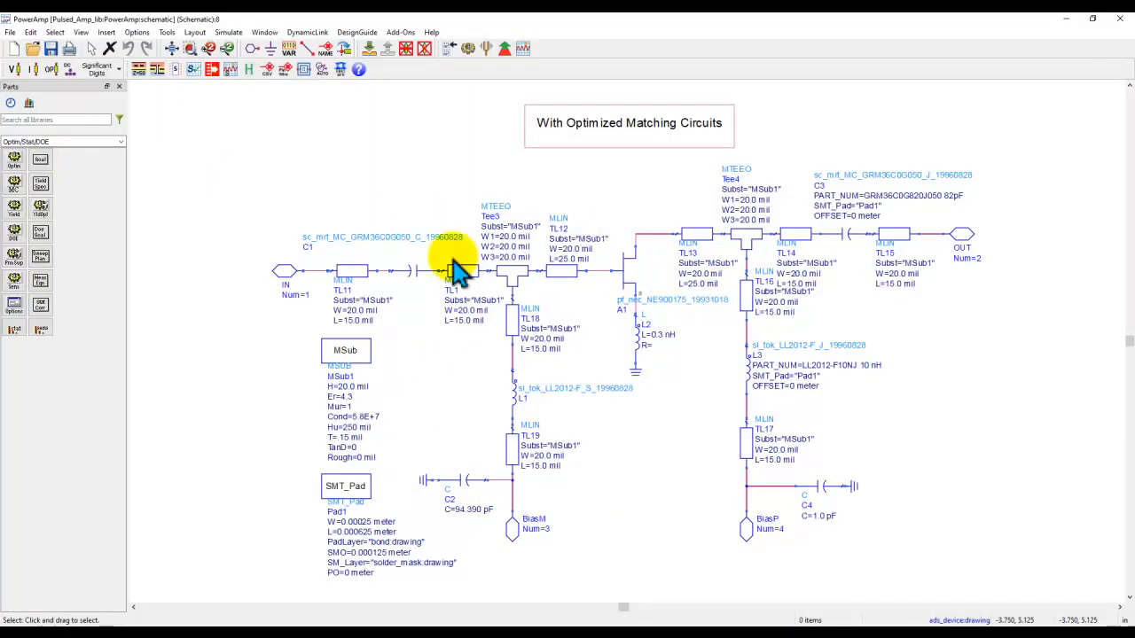
mouse_move(705, 323)
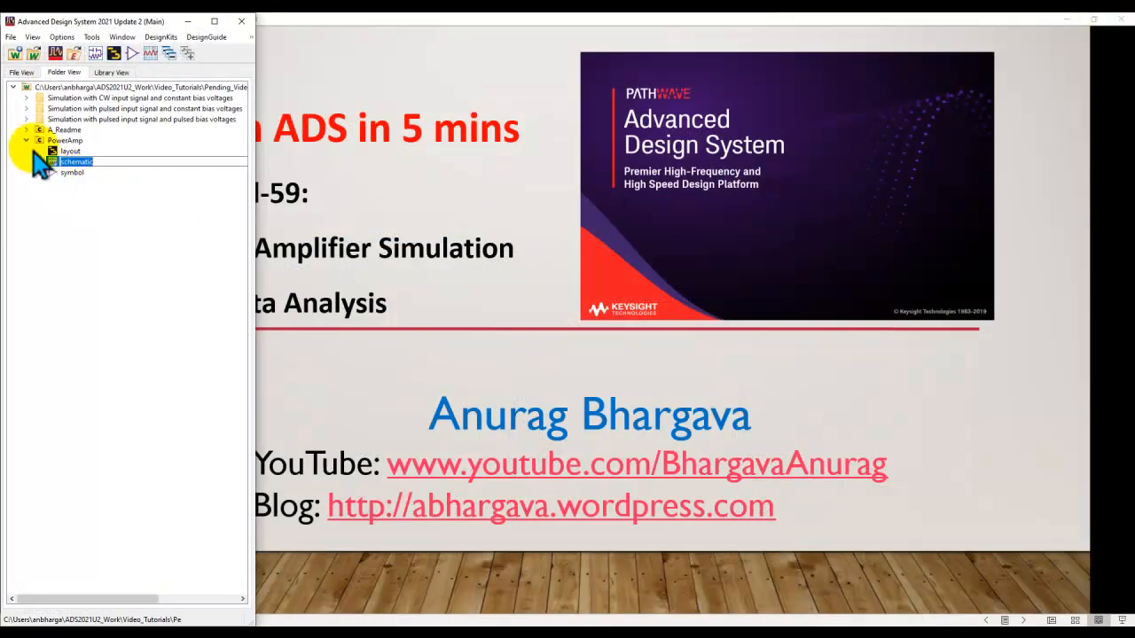
left_click(26, 140)
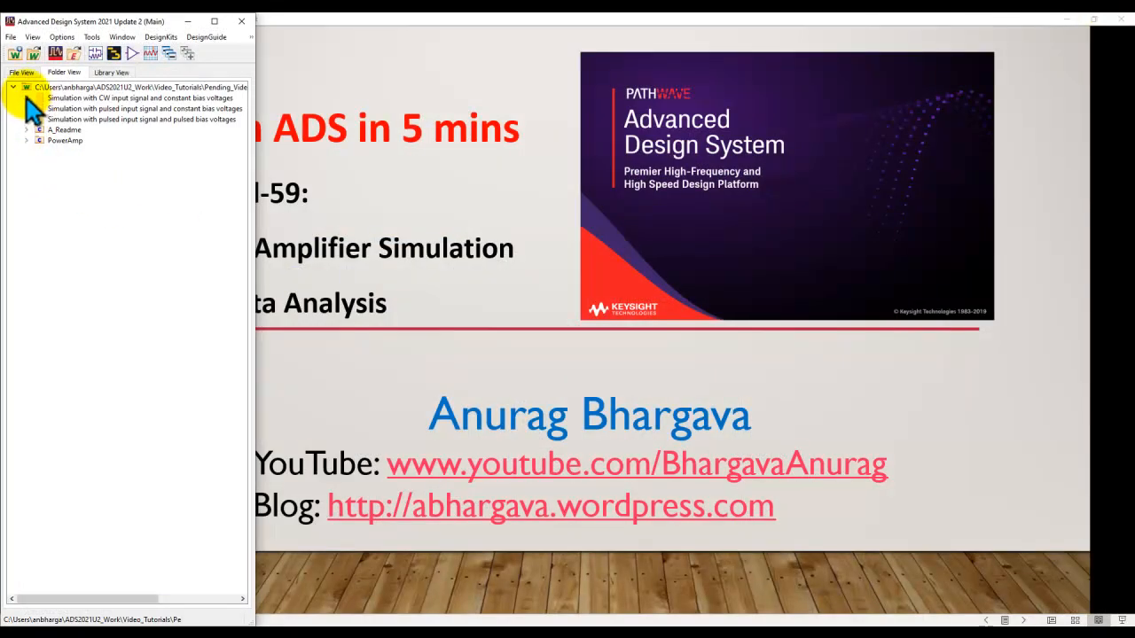
left_click(26, 98)
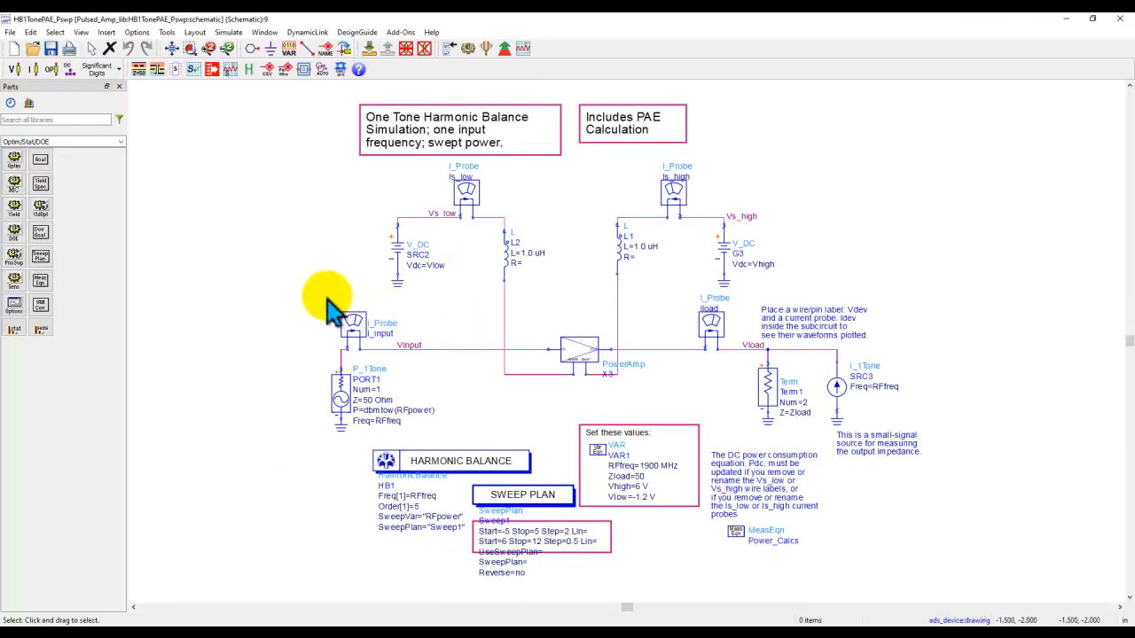
mouse_move(208, 266)
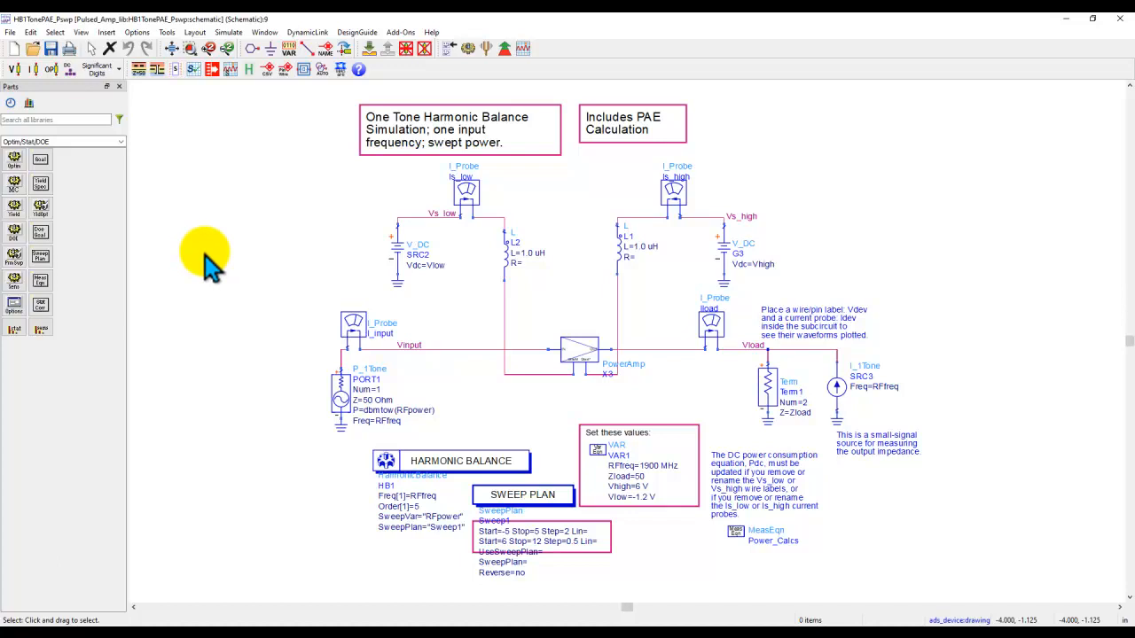
mouse_move(486, 76)
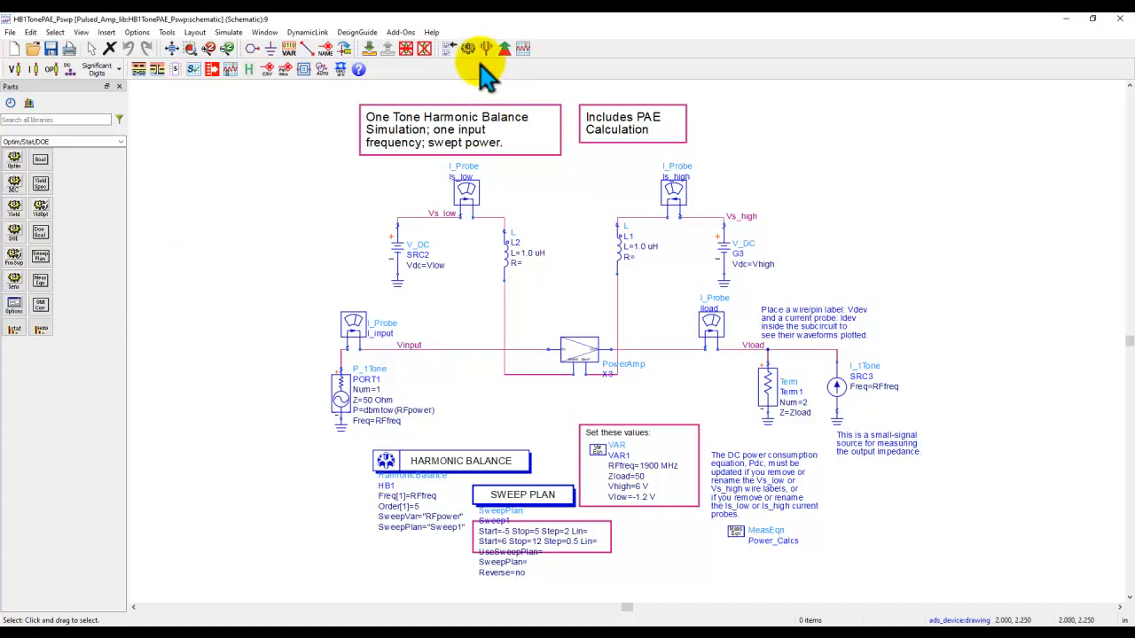
- Run the HB1TonePAE_Pswp power sweep to open its Spectrum, Gain, Harmonics display
left_click(468, 48)
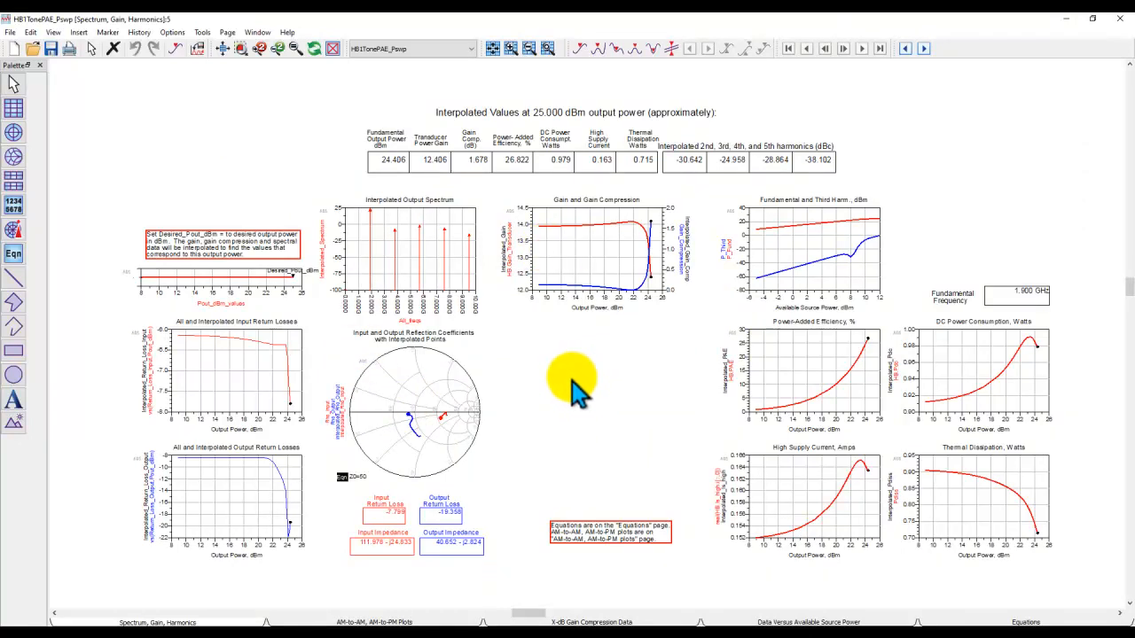
mouse_move(572, 399)
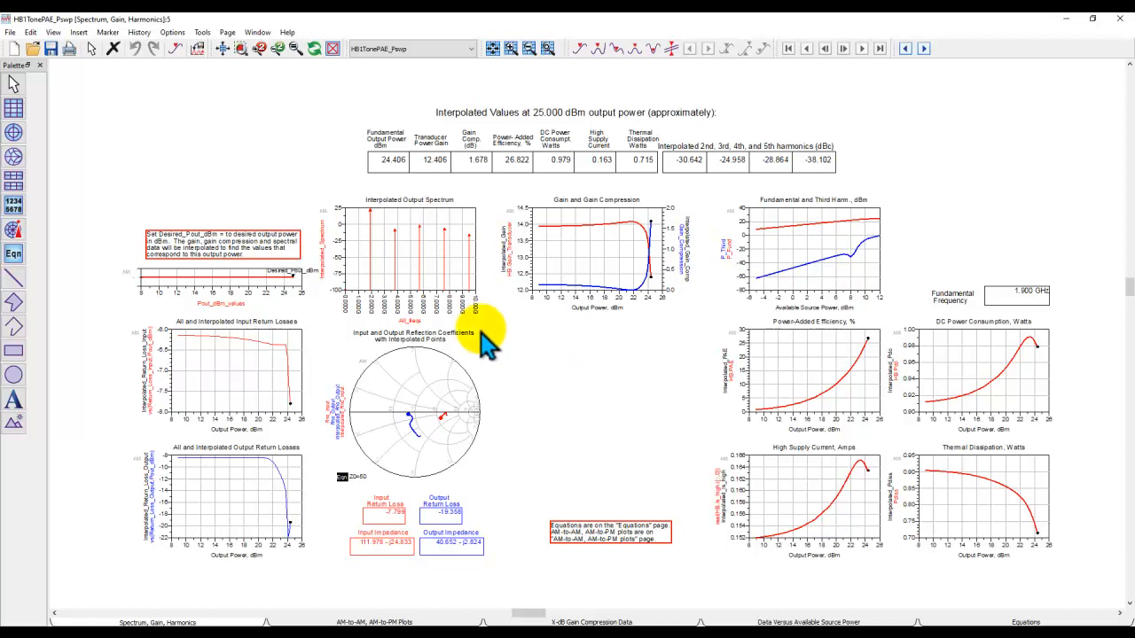
mouse_move(599, 474)
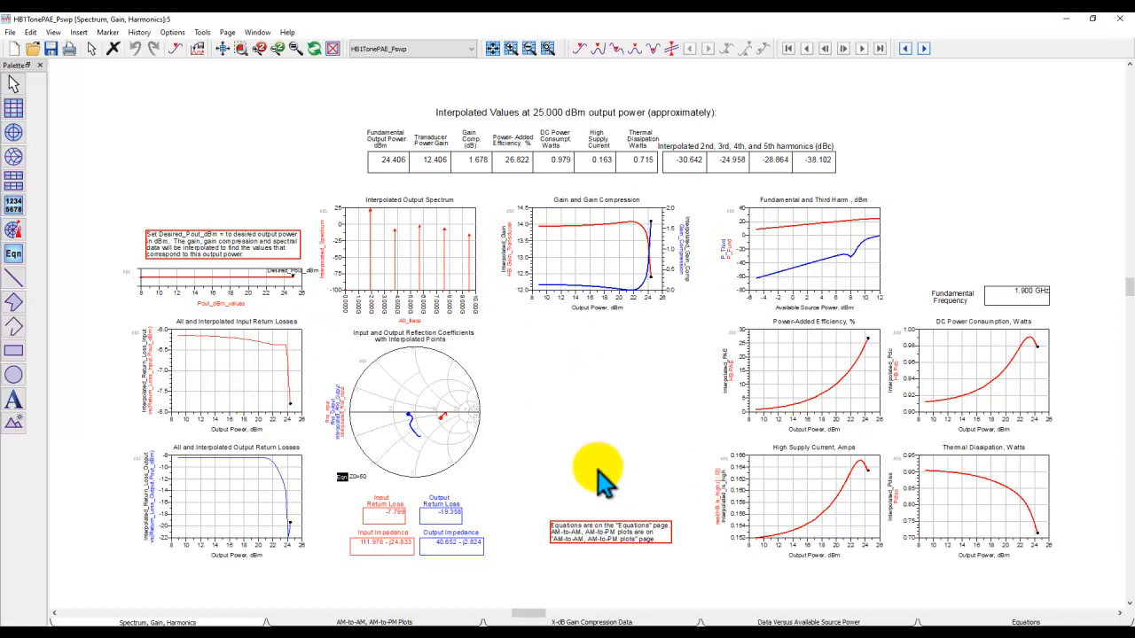
mouse_move(548, 233)
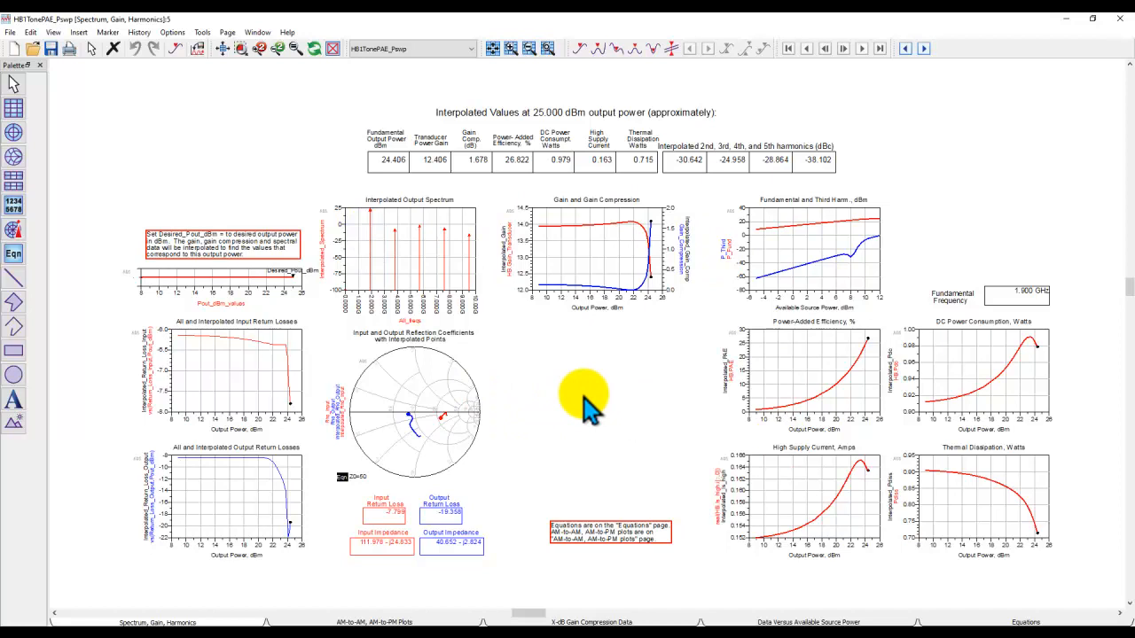
mouse_move(917, 173)
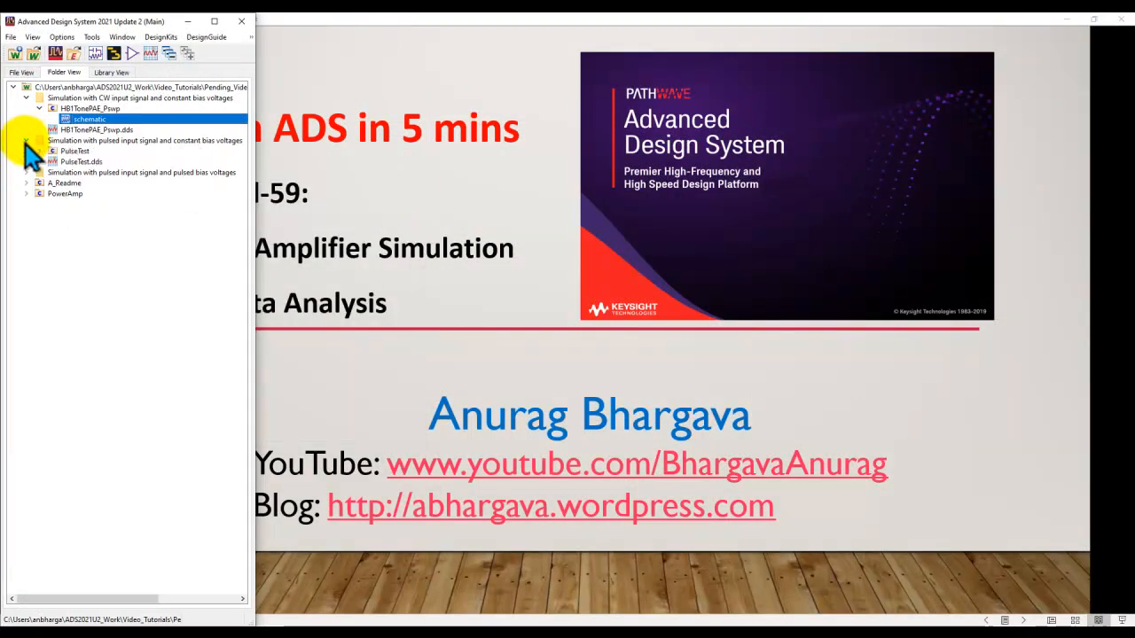
- Expand the PulseTest cell and open its exponential-pulse Envelope schematic
left_click(28, 151)
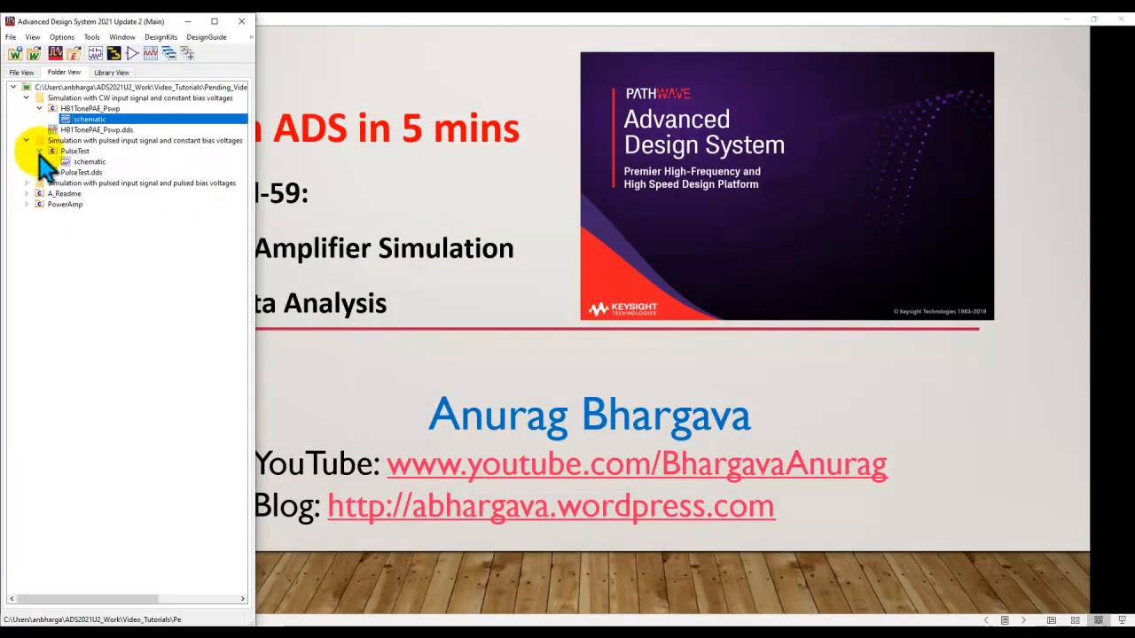
double_click(87, 162)
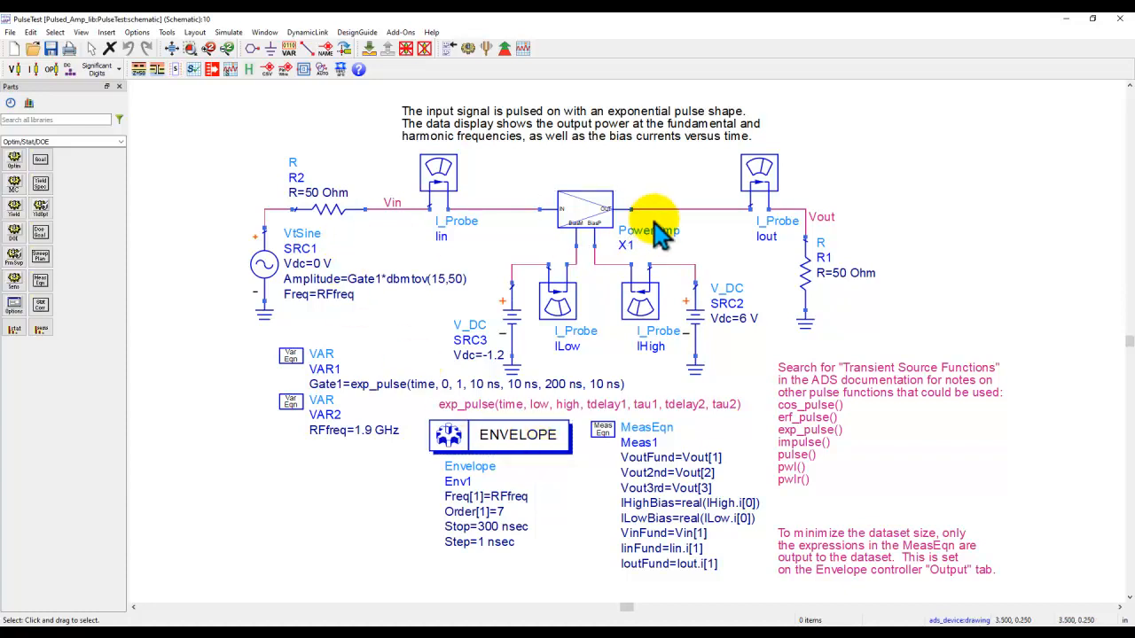
mouse_move(230, 248)
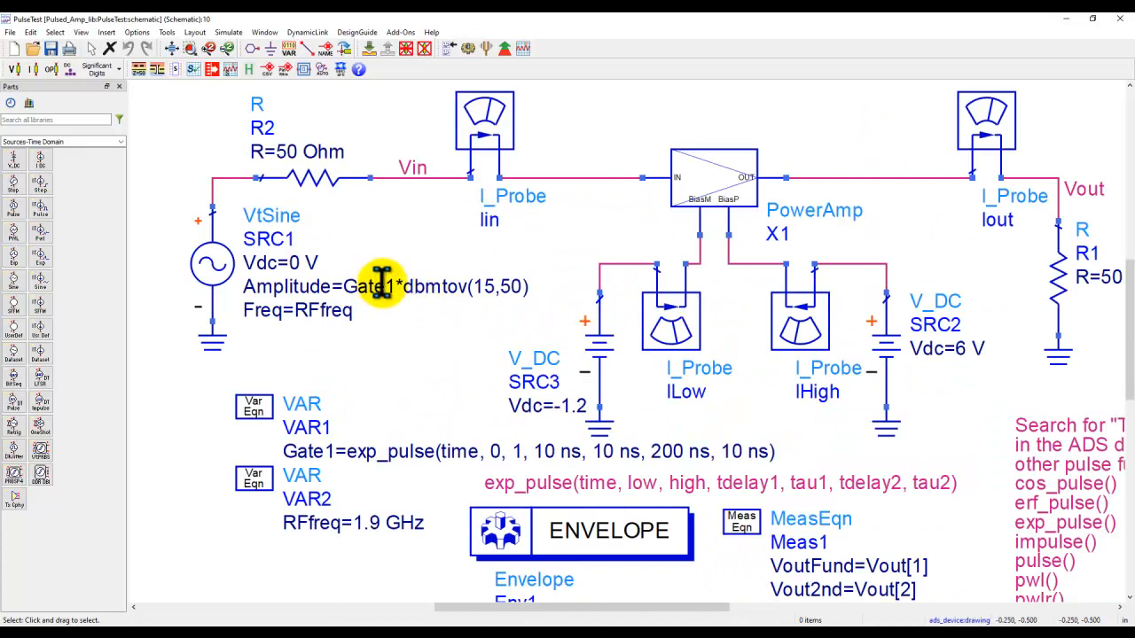
mouse_move(377, 271)
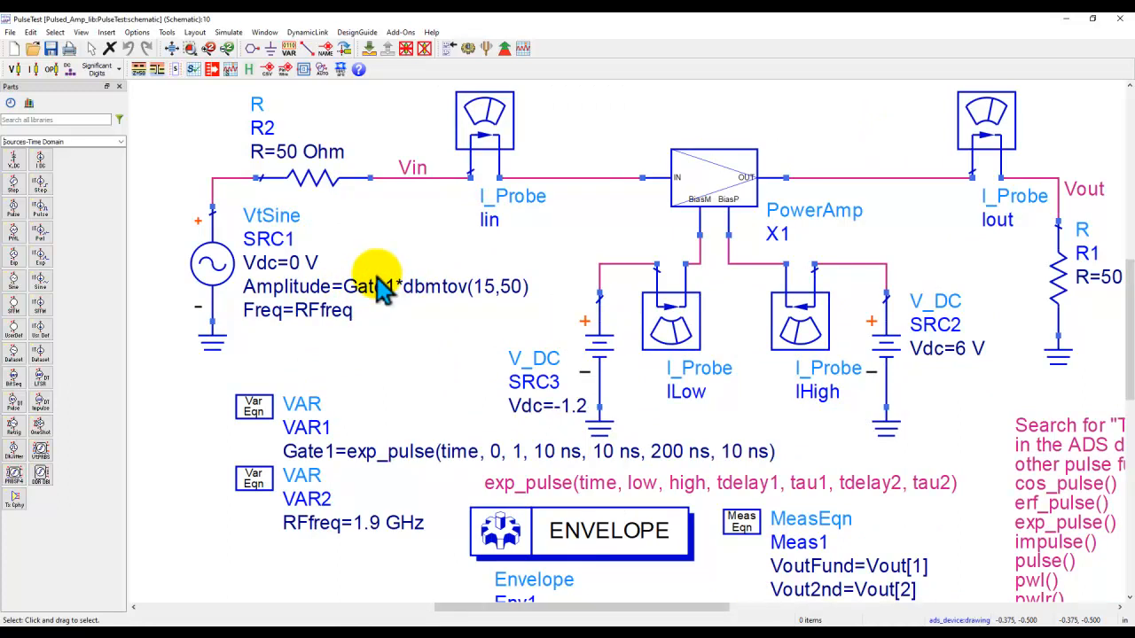
mouse_move(355, 454)
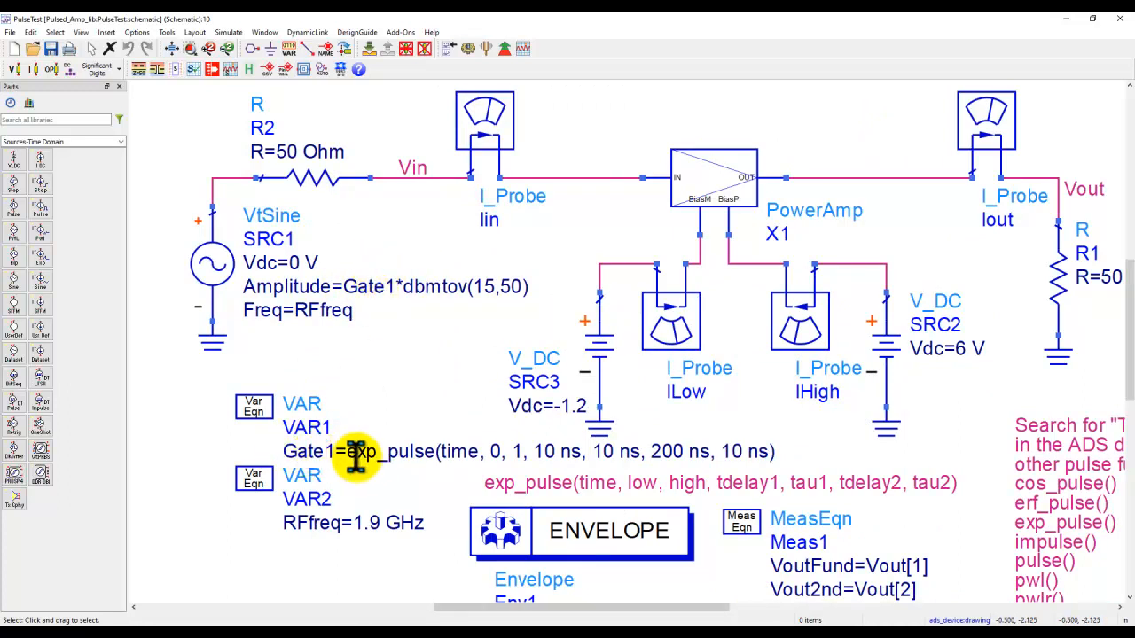
mouse_move(430, 464)
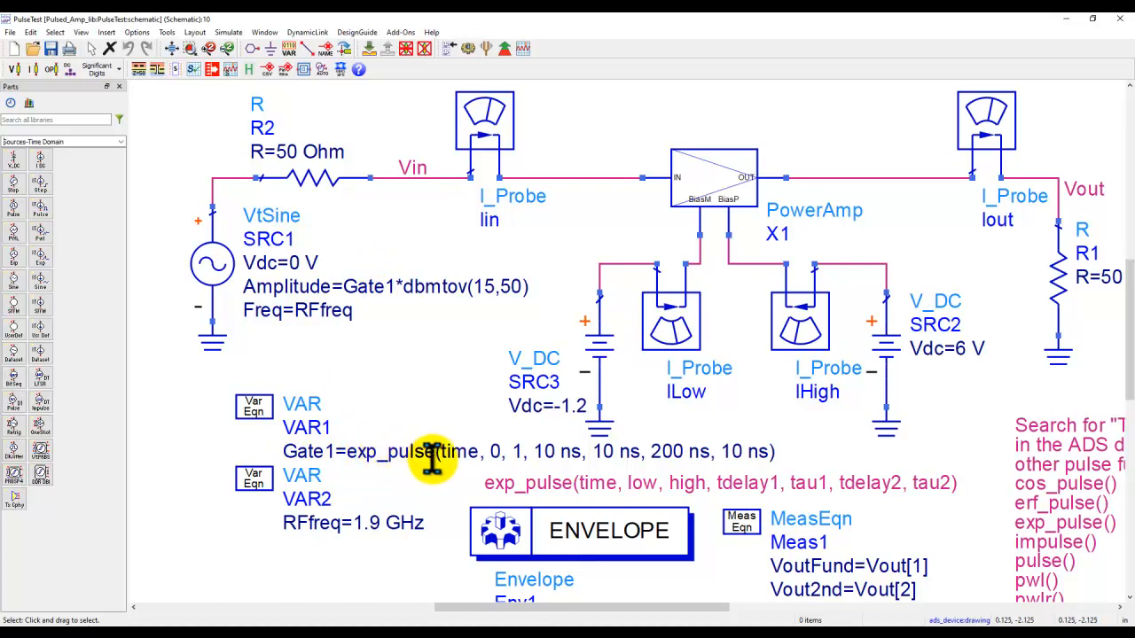
mouse_move(368, 452)
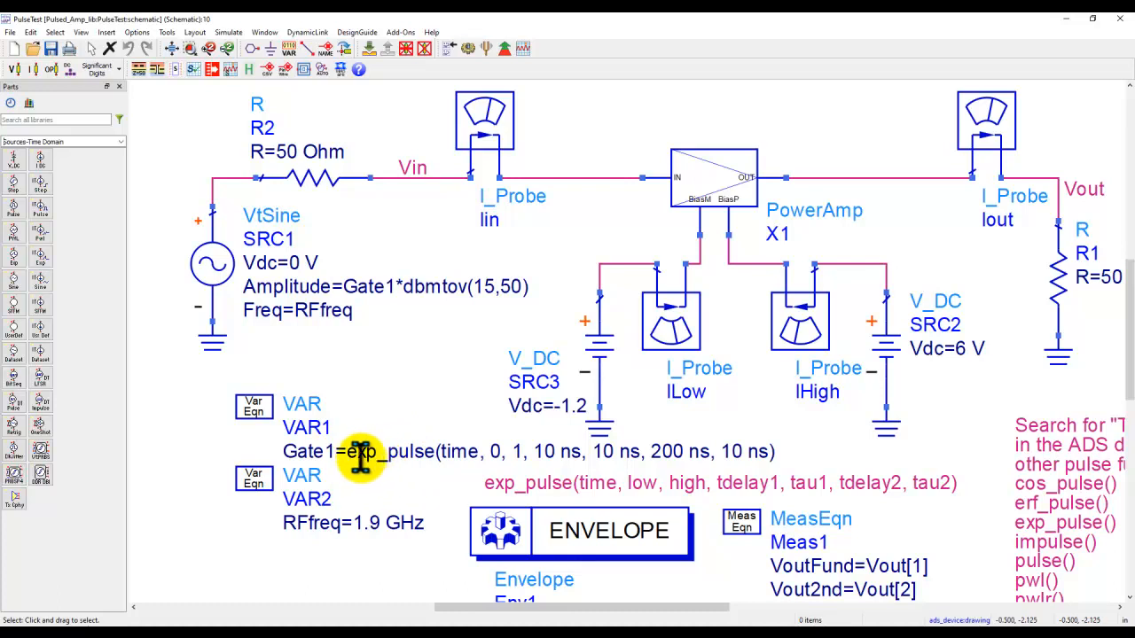
mouse_move(468, 445)
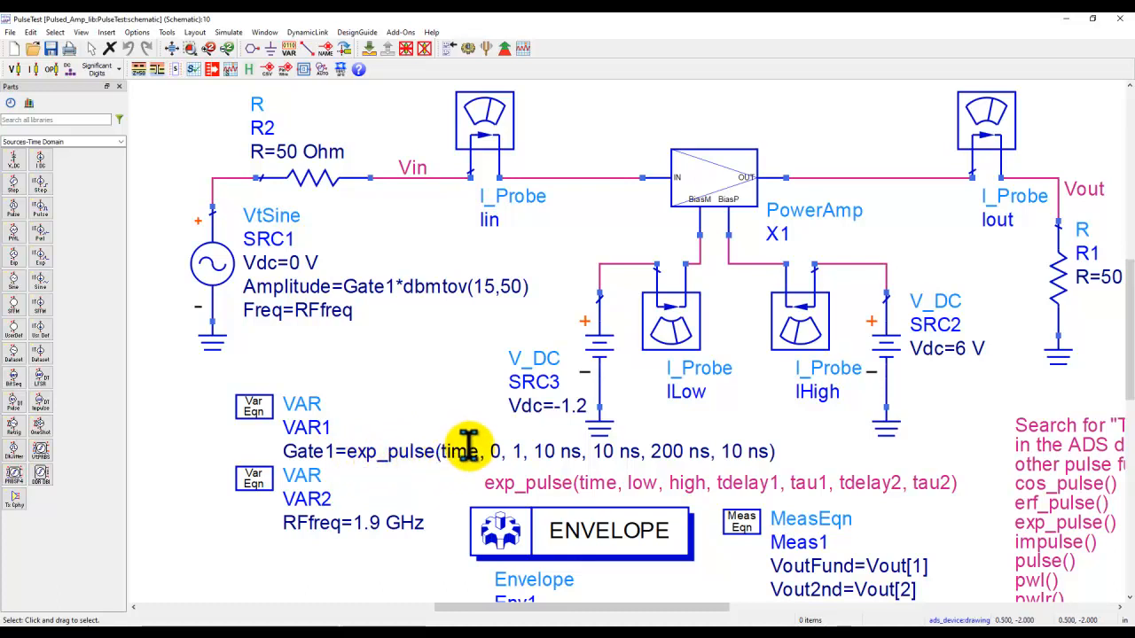
mouse_move(687, 496)
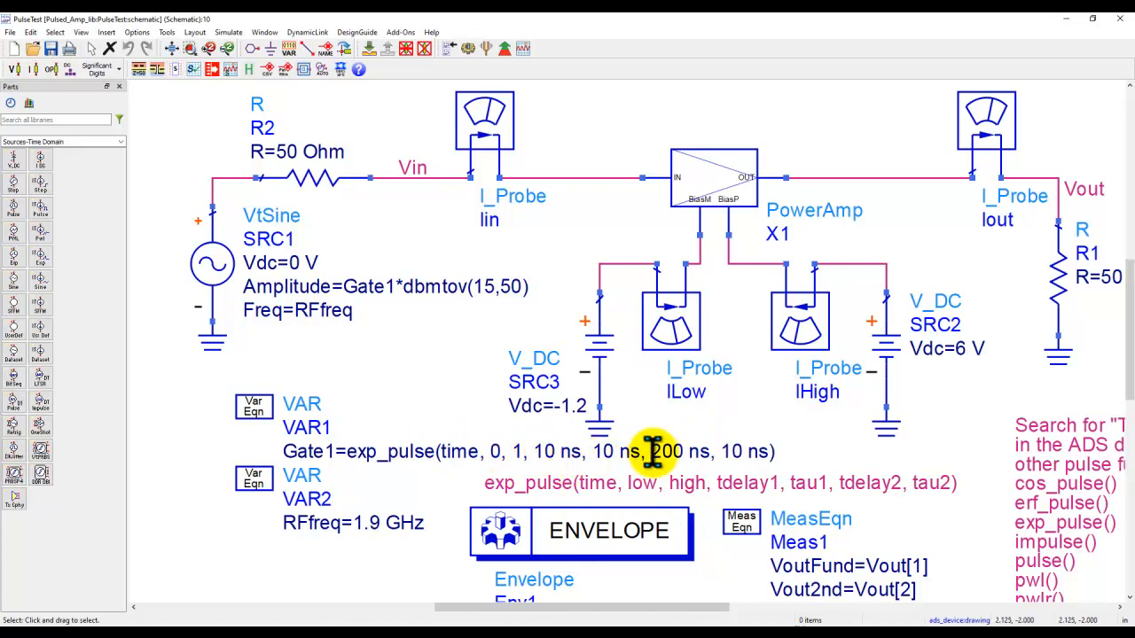
mouse_move(710, 456)
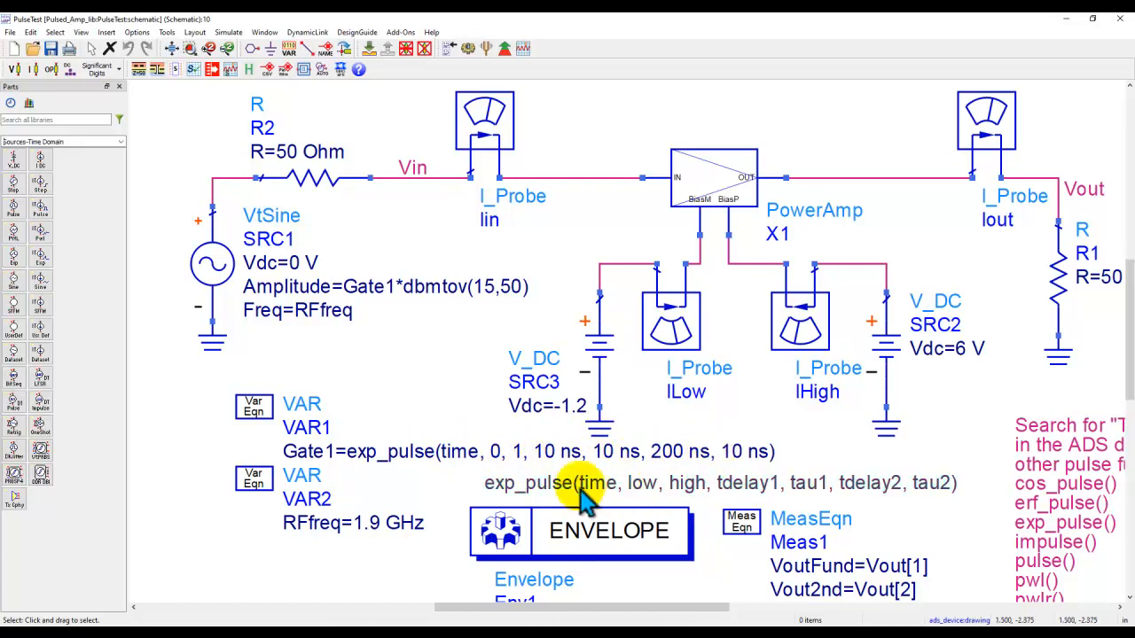
scroll("down", 3)
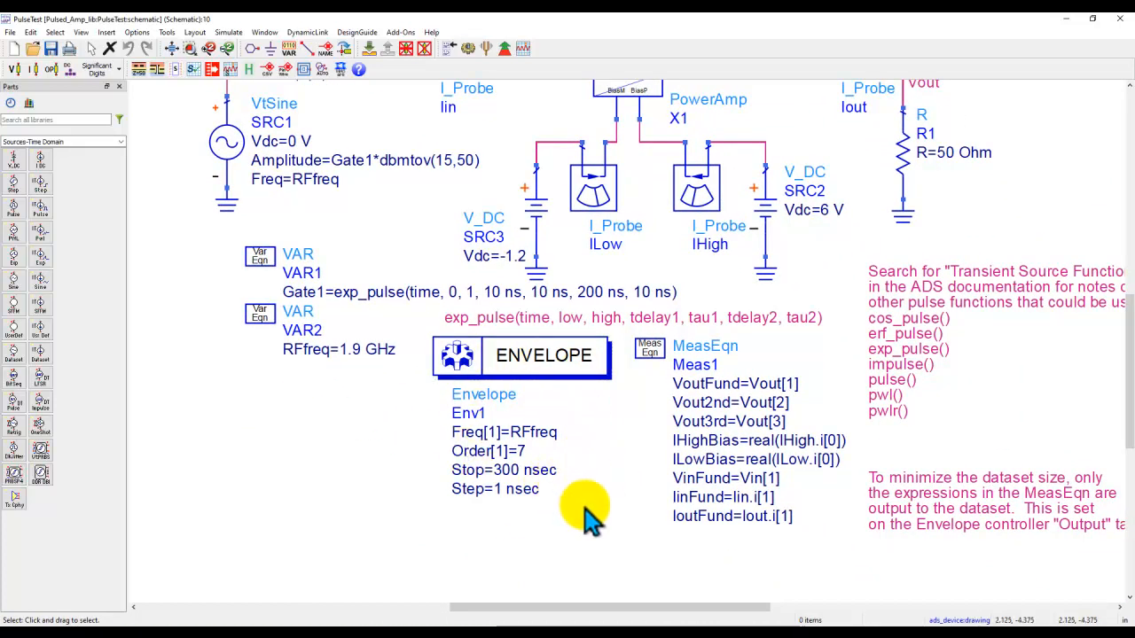
mouse_move(598, 496)
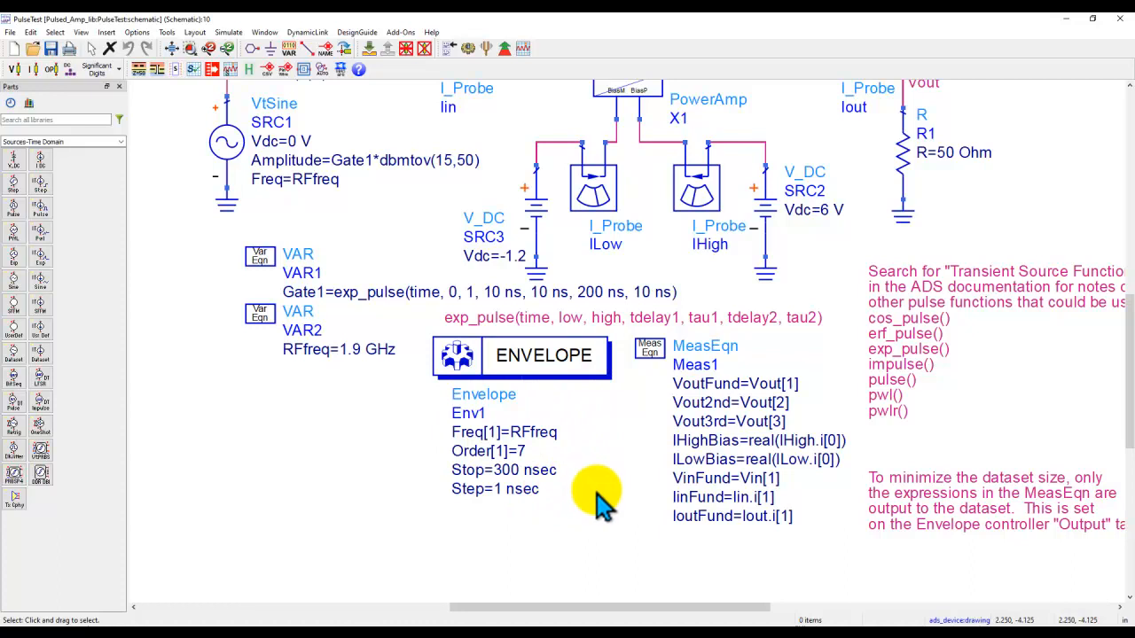
mouse_move(522, 461)
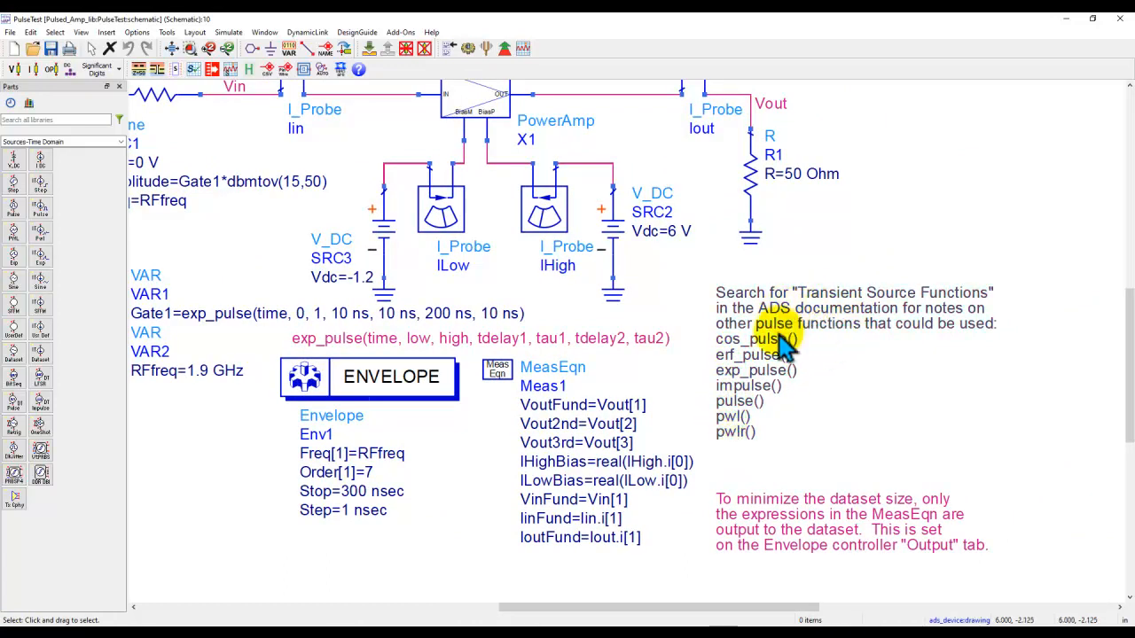
mouse_move(743, 448)
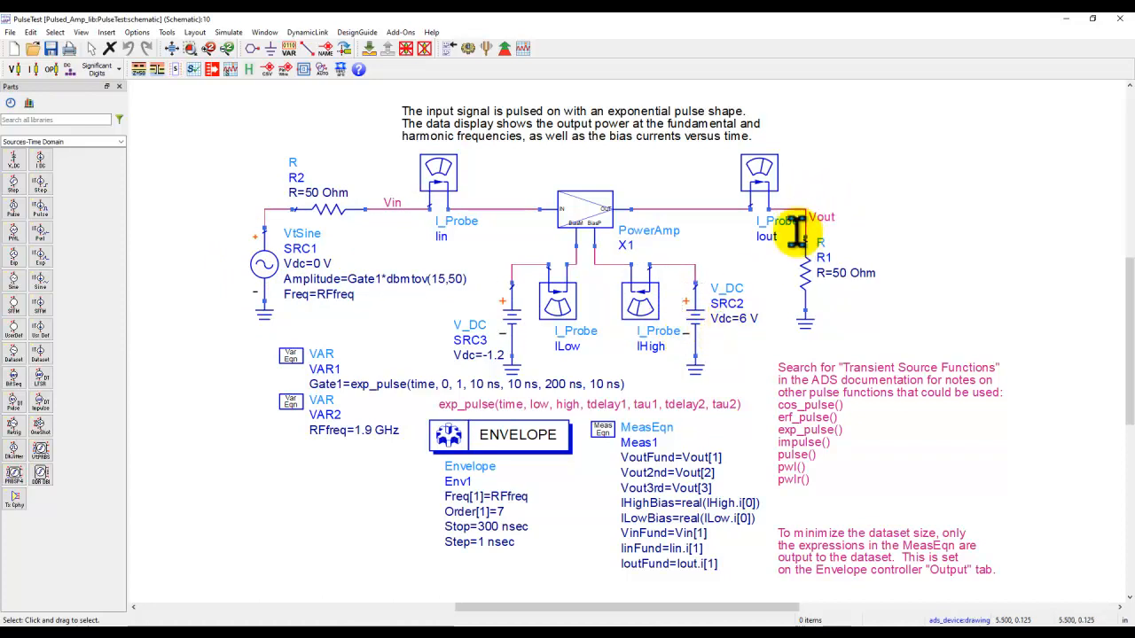
mouse_move(386, 217)
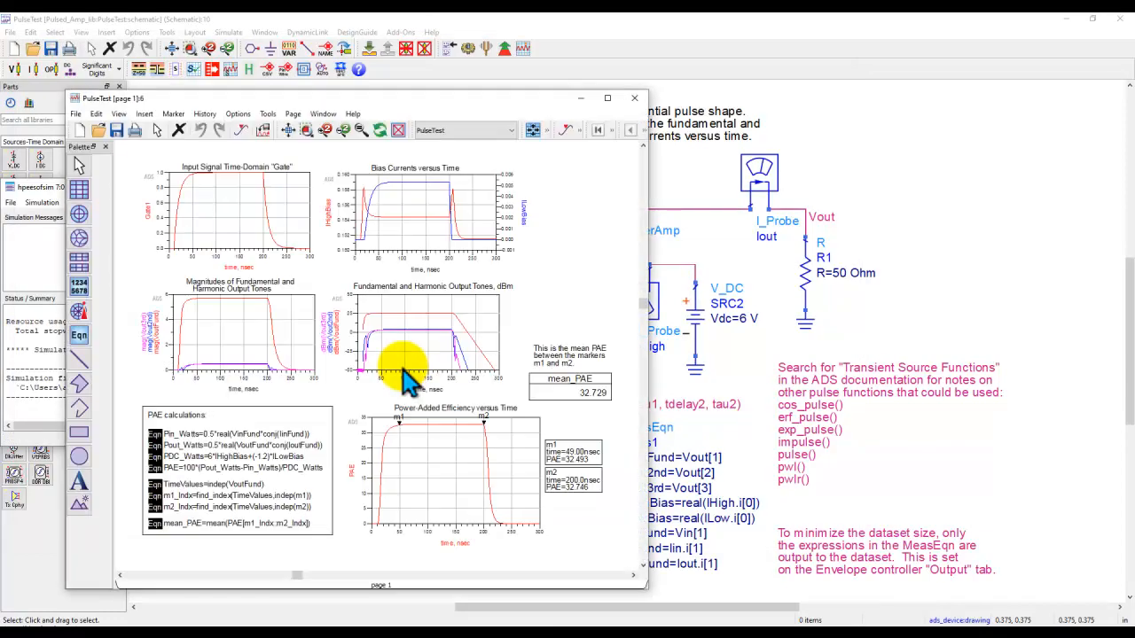
- Maximize the PulseTest data display to review gate, bias current and output tones
left_click(607, 98)
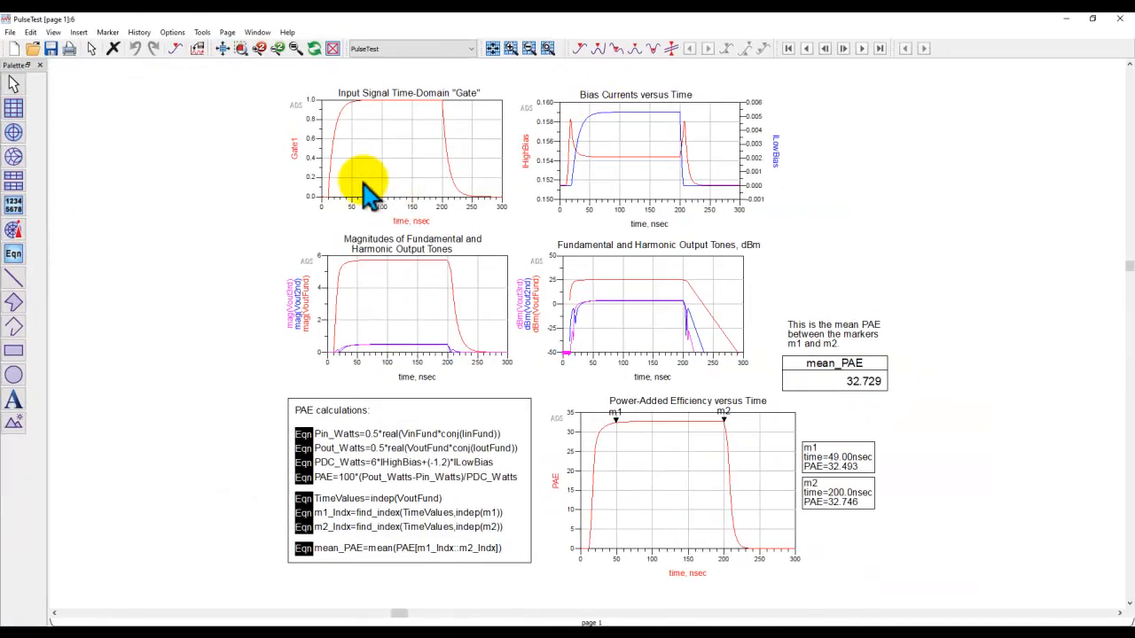
mouse_move(346, 416)
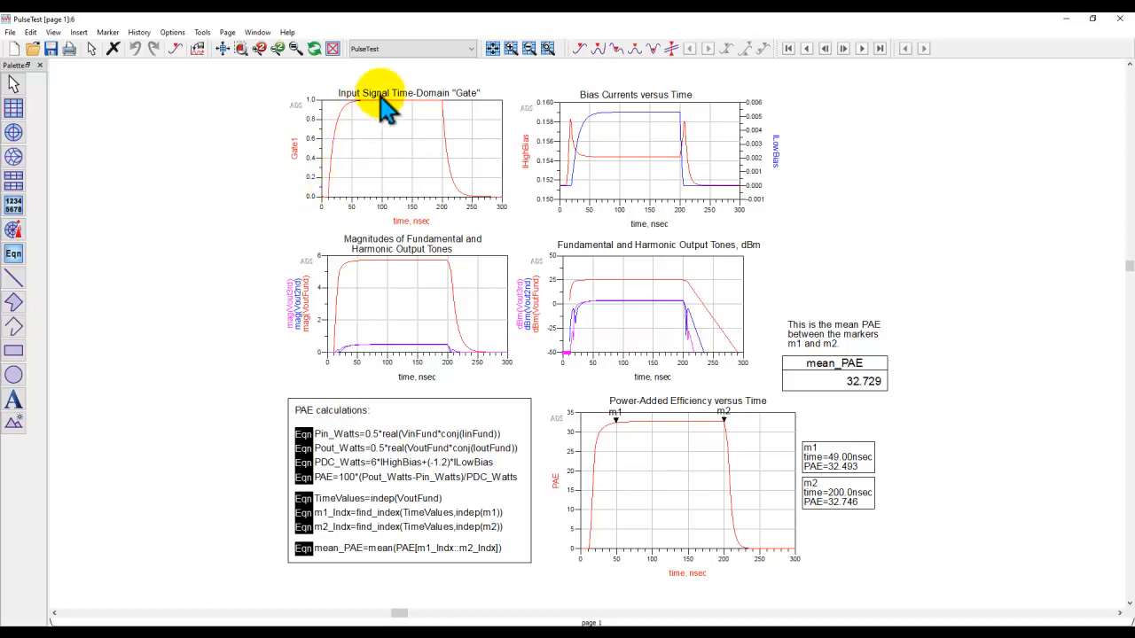
mouse_move(492, 218)
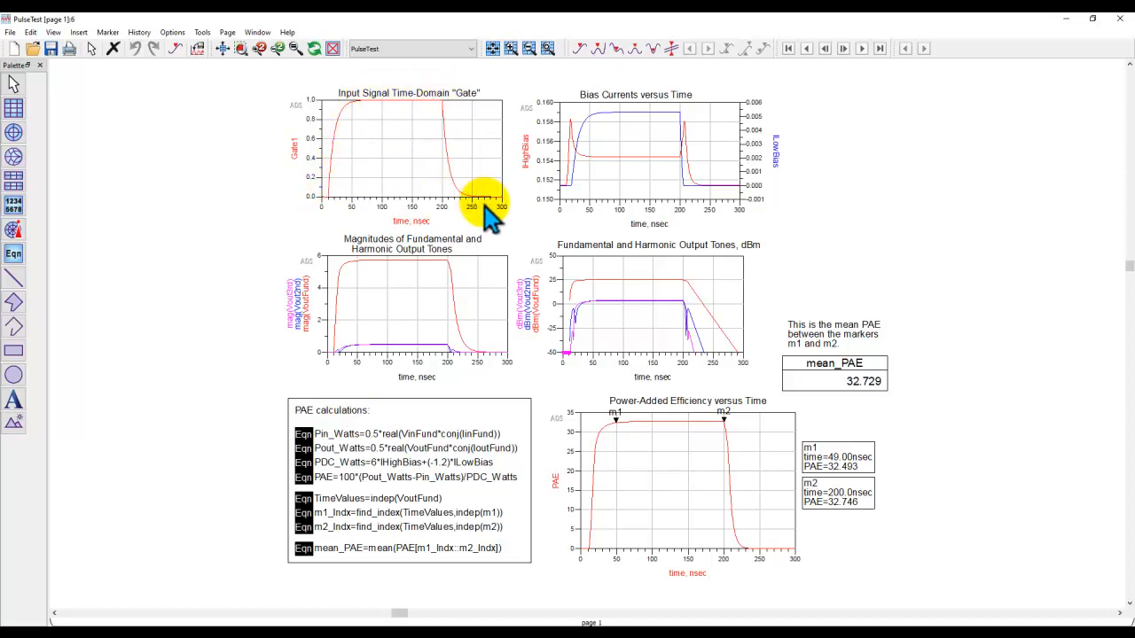
mouse_move(563, 332)
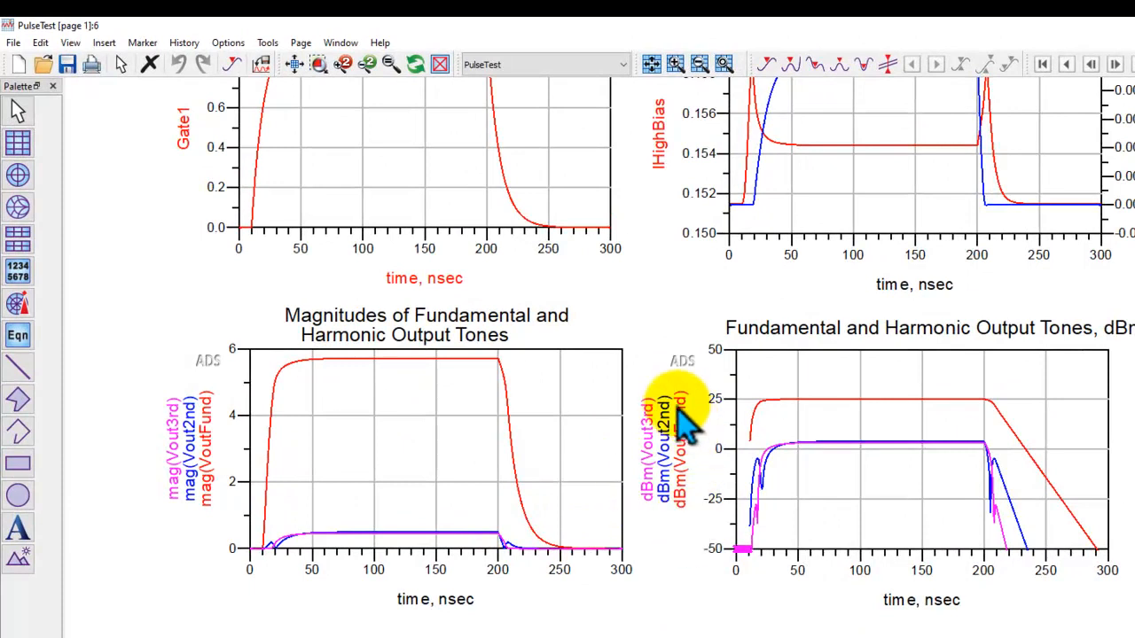
mouse_move(674, 537)
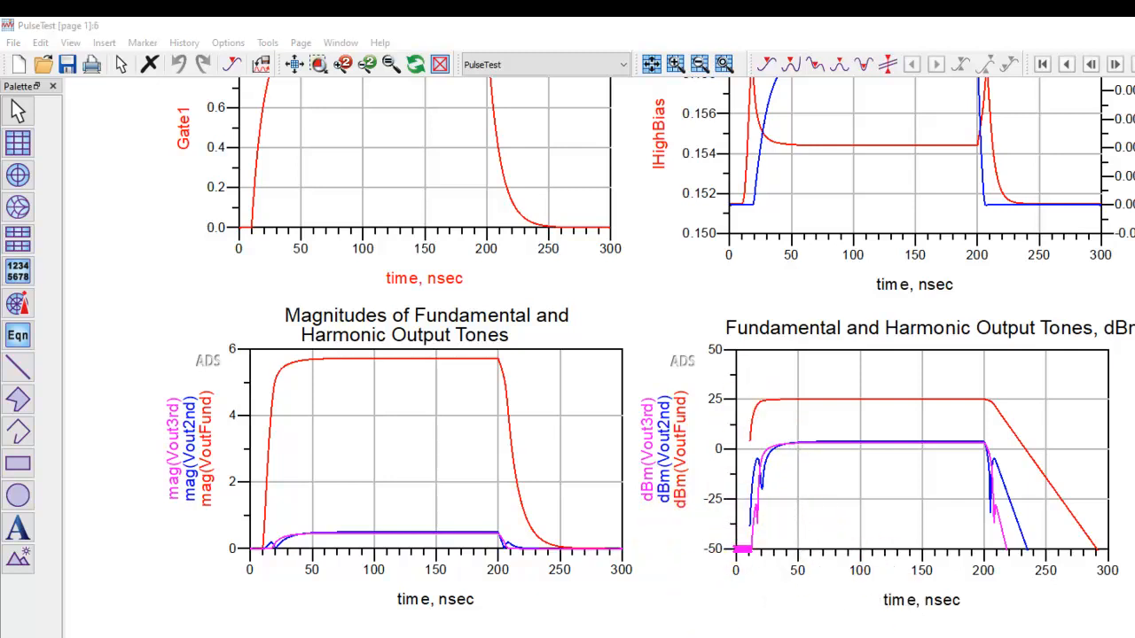
- Scroll down to the PAE equations, mean_PAE and PAE-versus-time plot with m1, m2
scroll("down", 3)
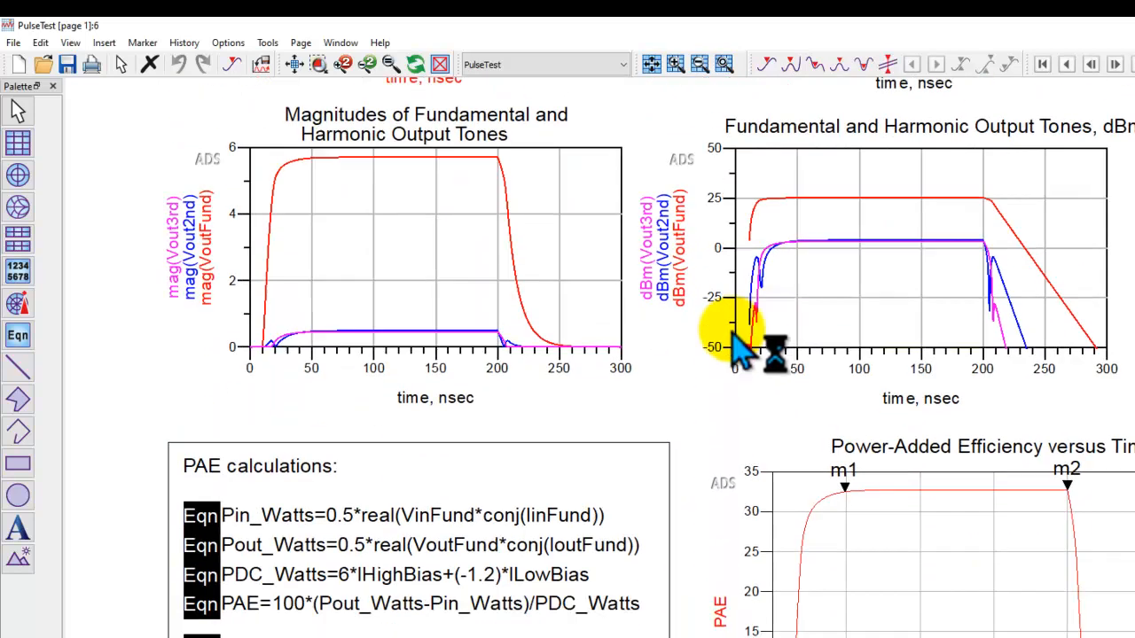
scroll("down", 3)
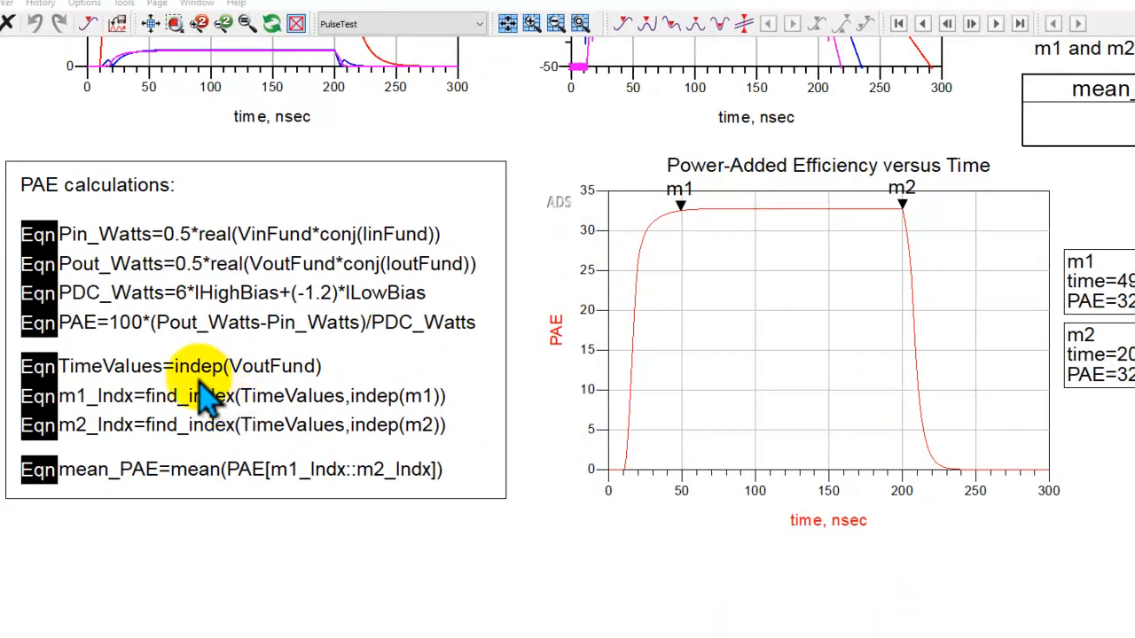
mouse_move(266, 470)
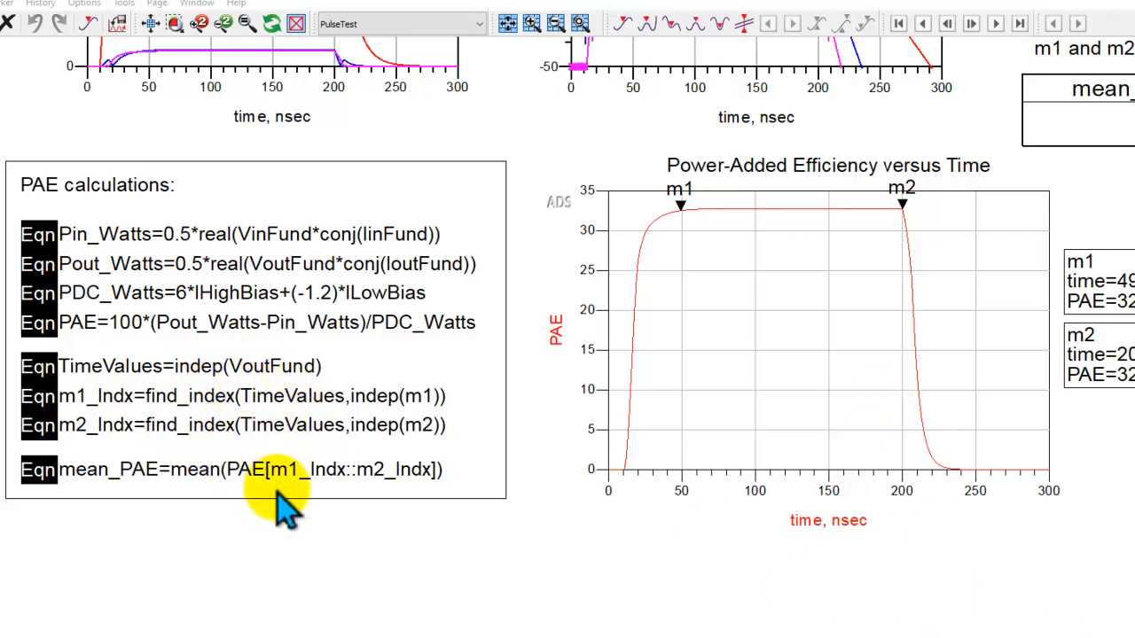
mouse_move(749, 221)
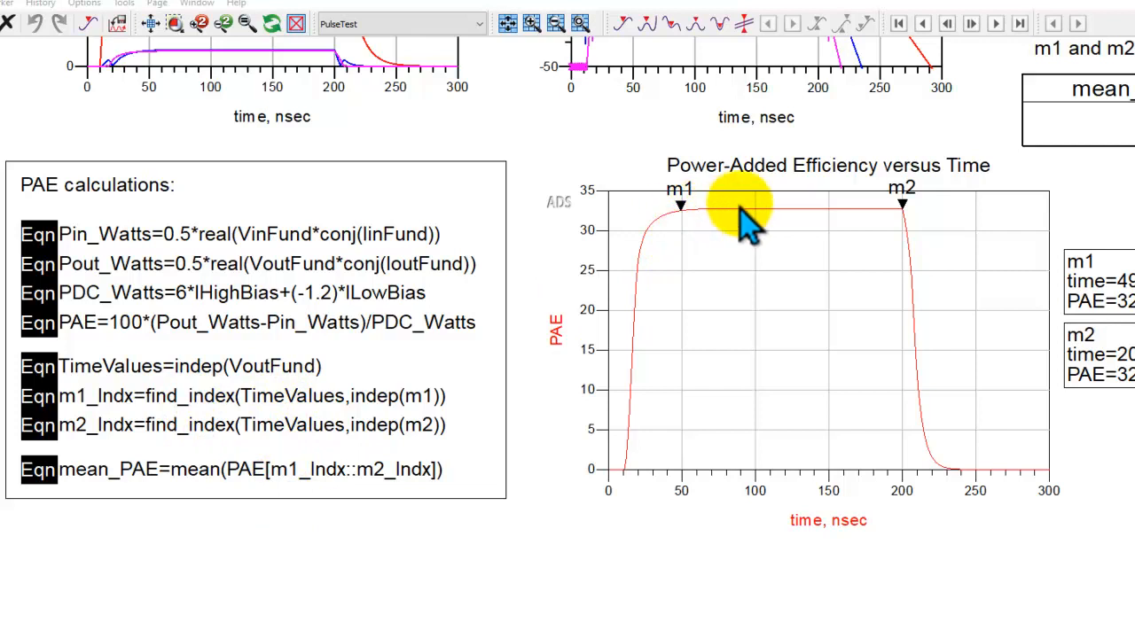
mouse_move(878, 221)
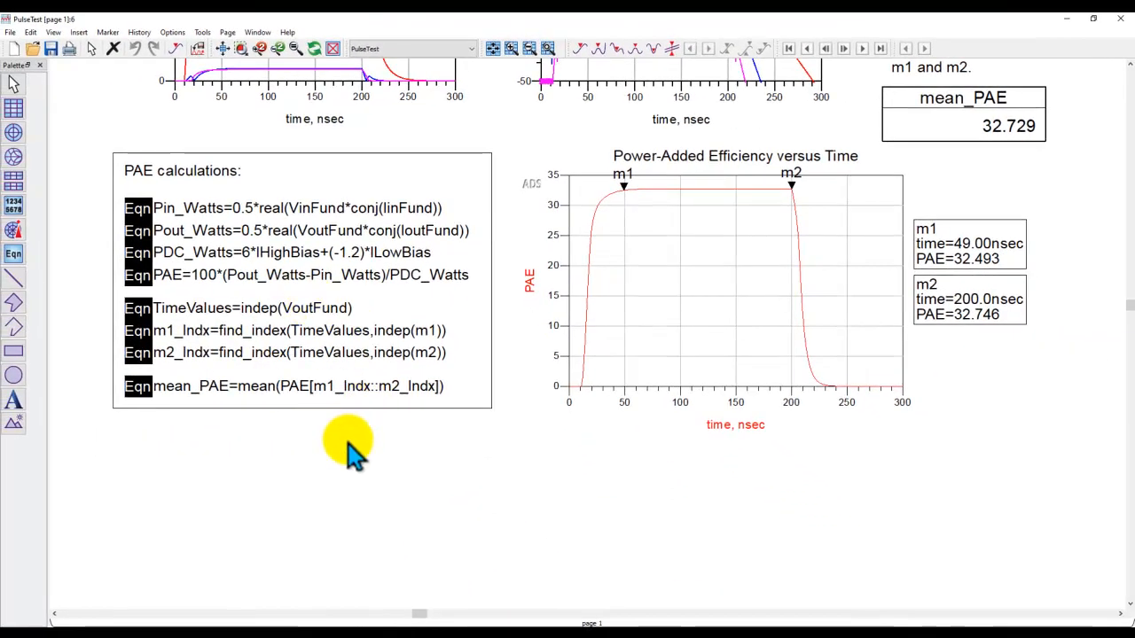
mouse_move(333, 390)
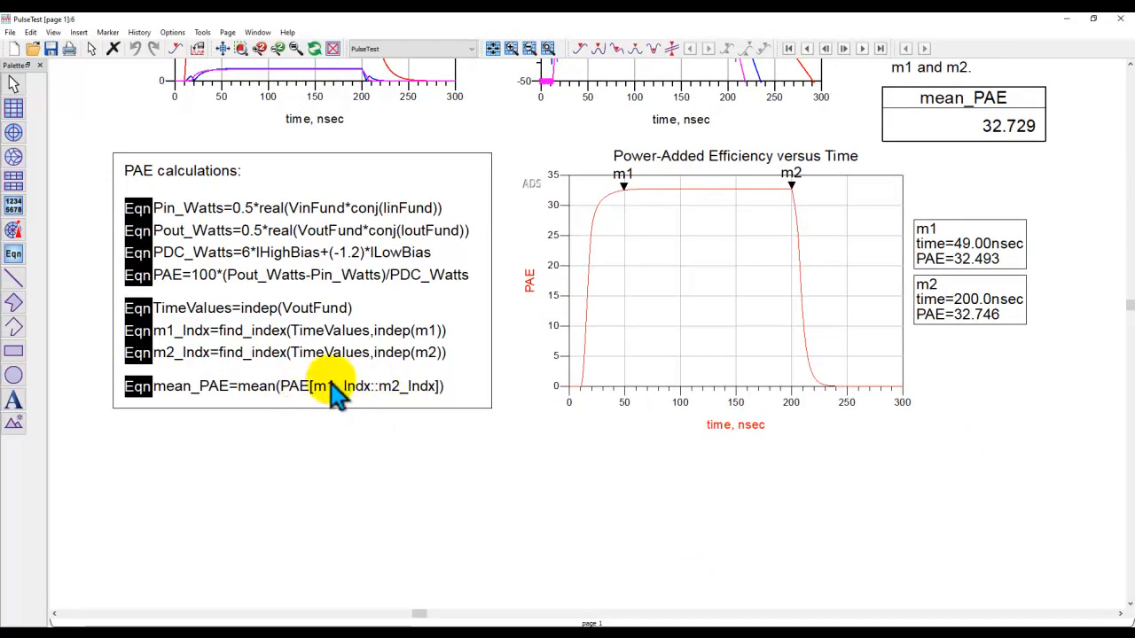
mouse_move(596, 514)
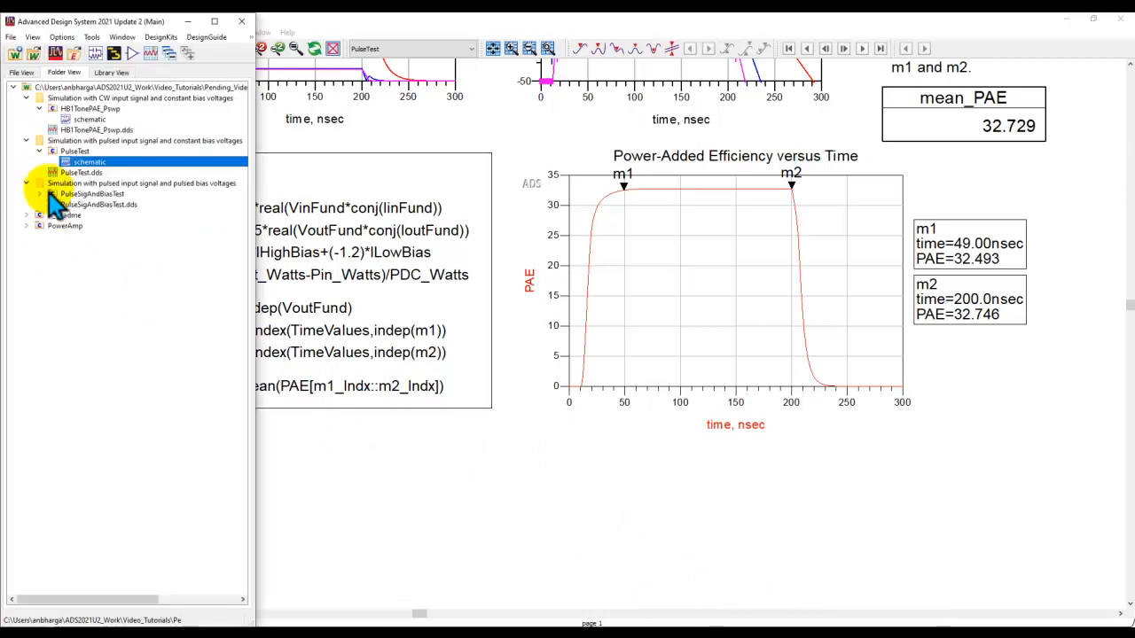
- Open the PulseSigAndBiasTest schematic with pulsed input and pulsed 6 V bias
double_click(87, 193)
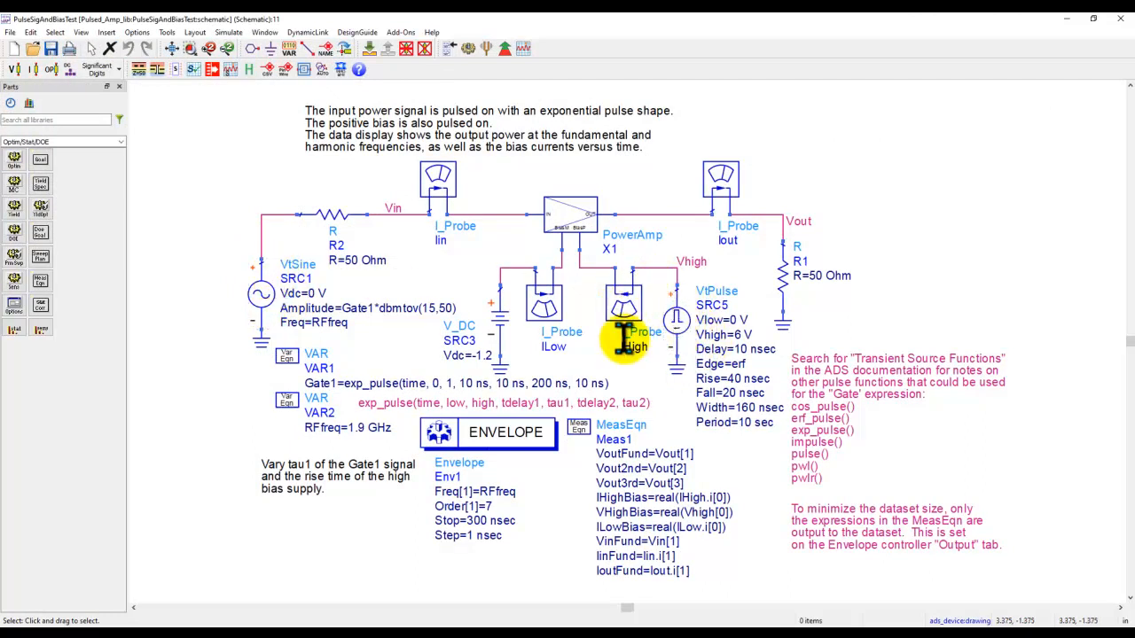
mouse_move(648, 390)
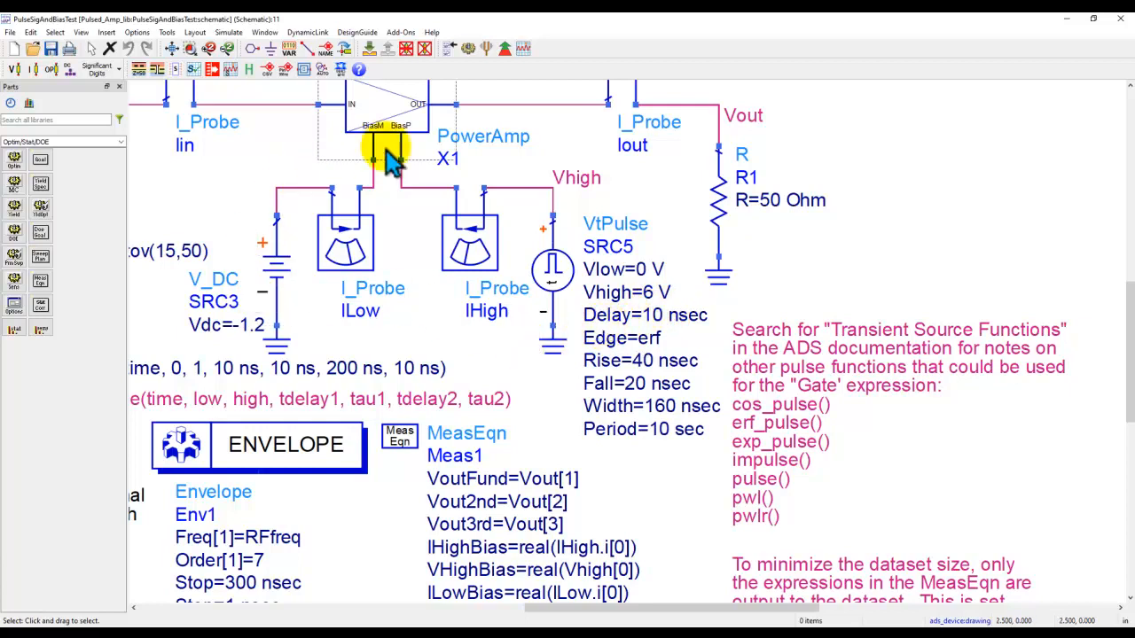
mouse_move(519, 273)
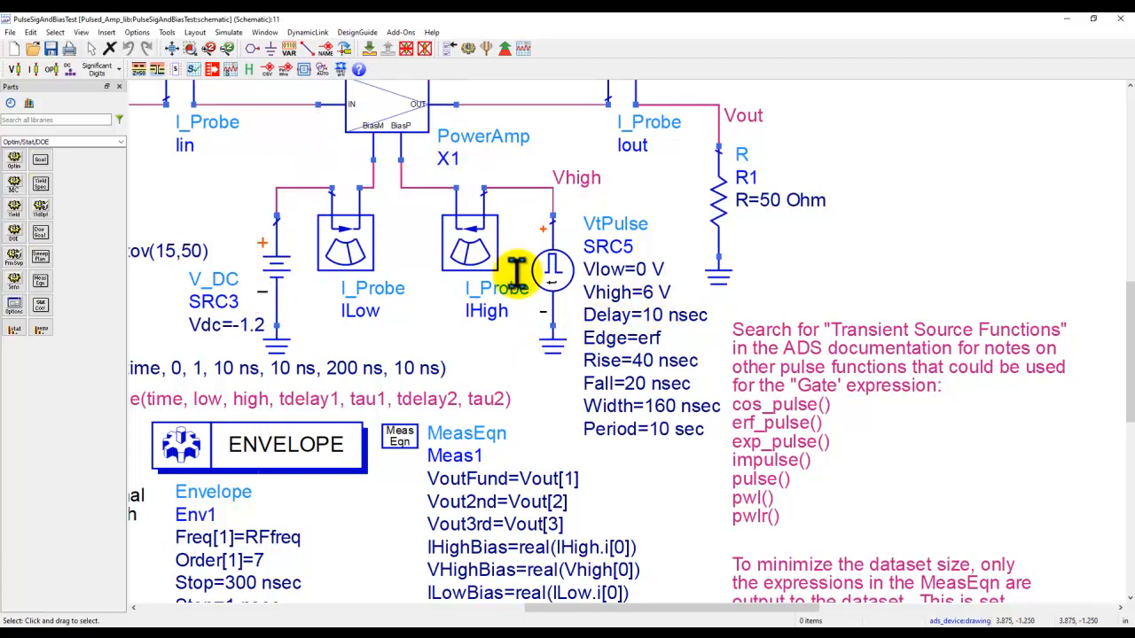
left_click(552, 275)
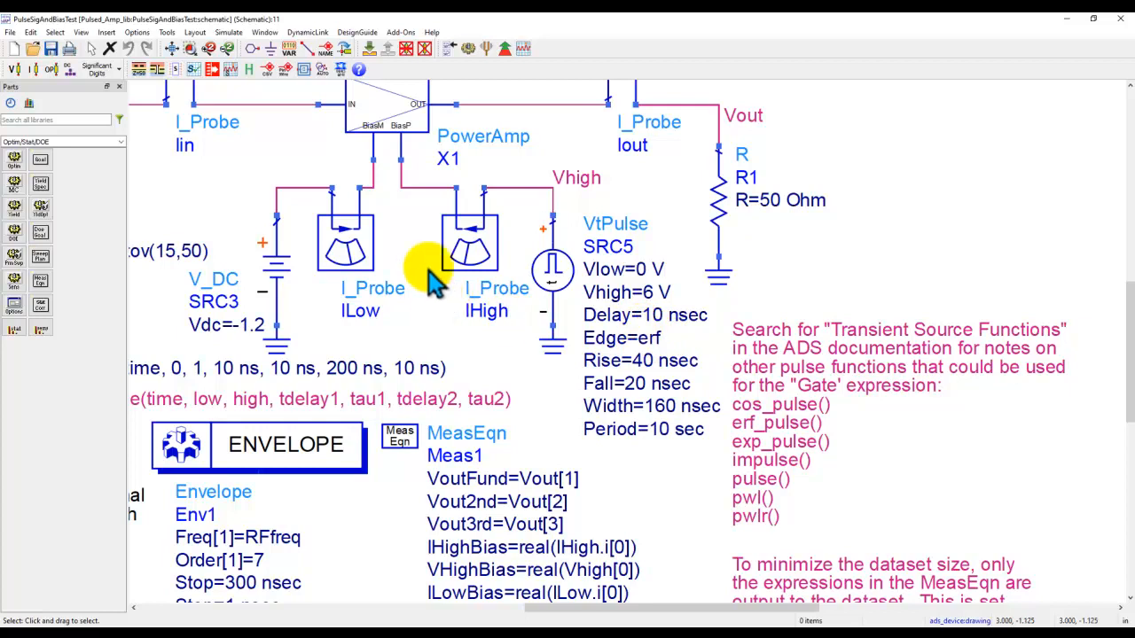
mouse_move(479, 346)
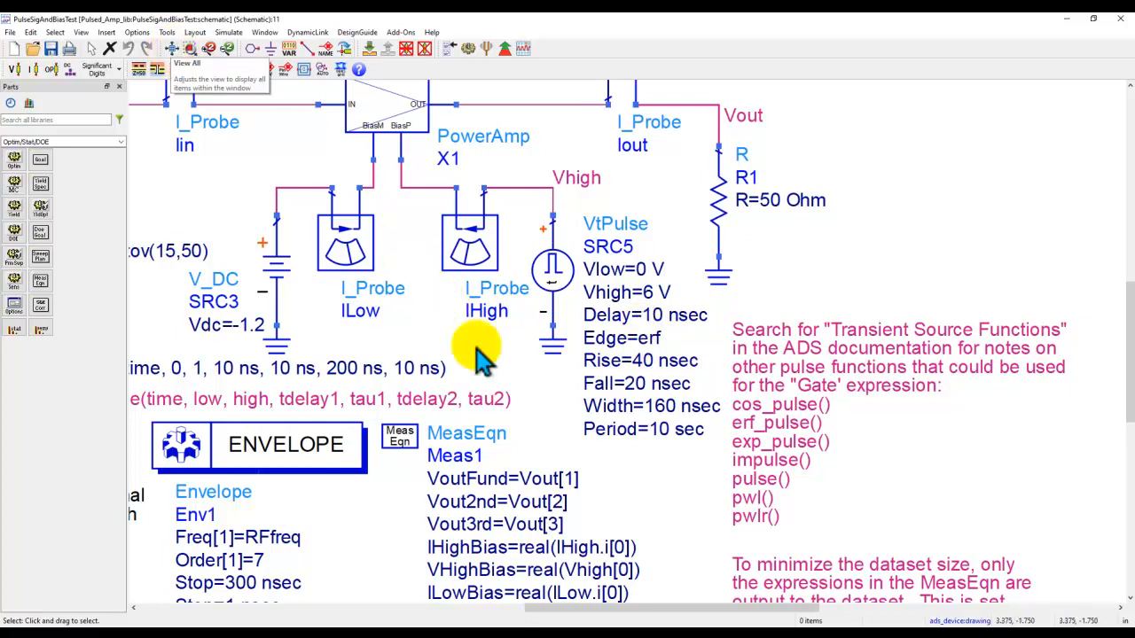
mouse_move(674, 421)
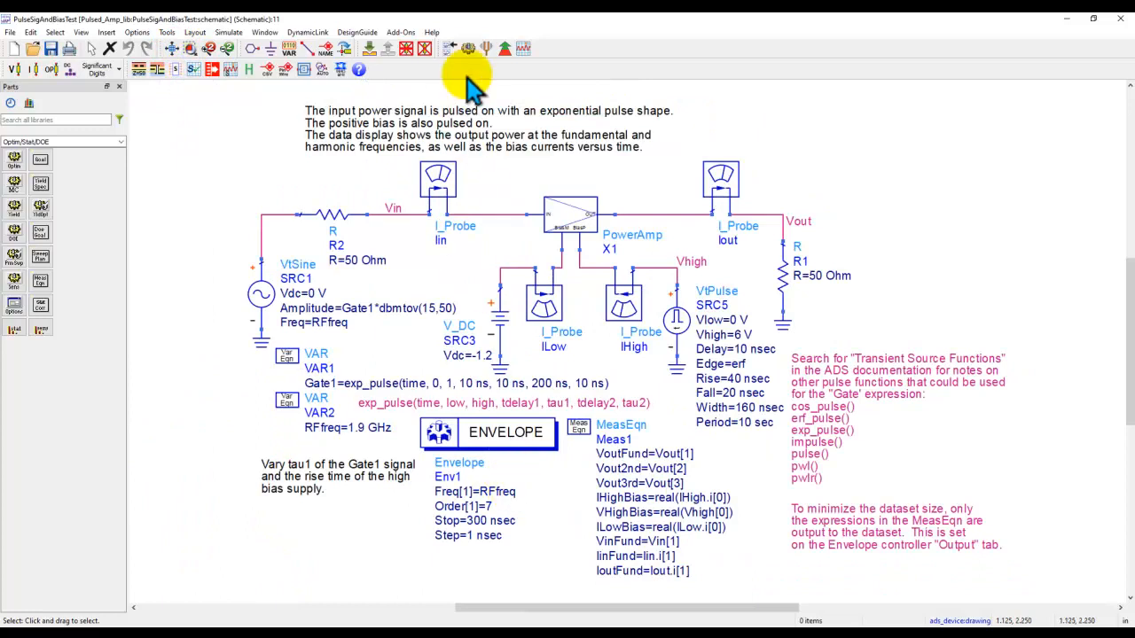
- Simulate PulseSigAndBiasTest and maximize its display of Gate1, VHighBias and PAE
left_click(468, 48)
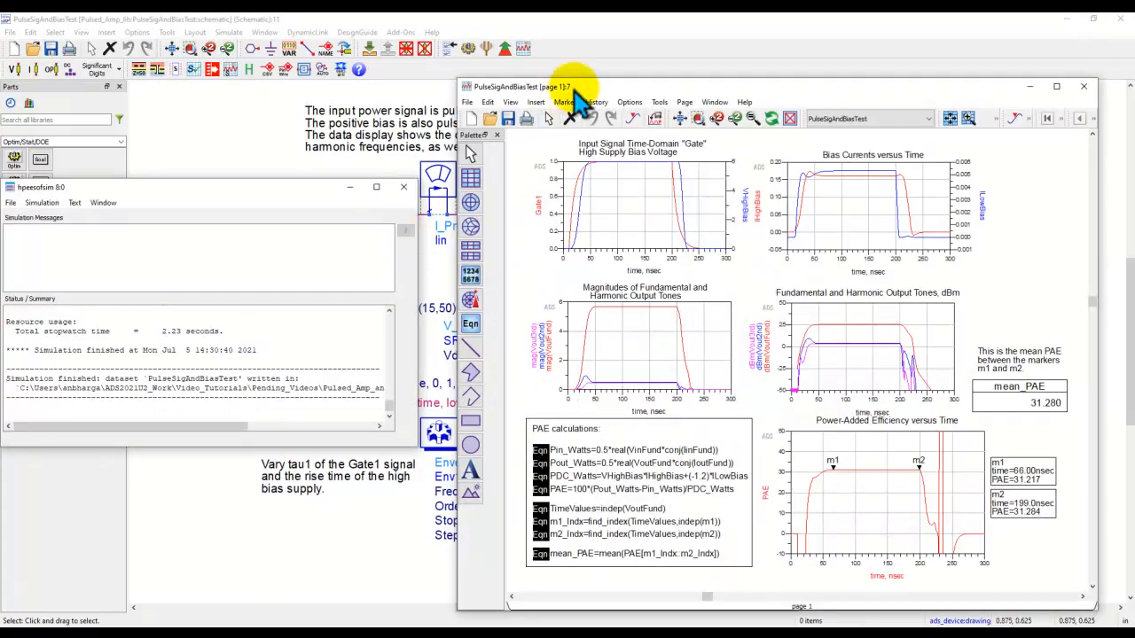
left_click(1056, 86)
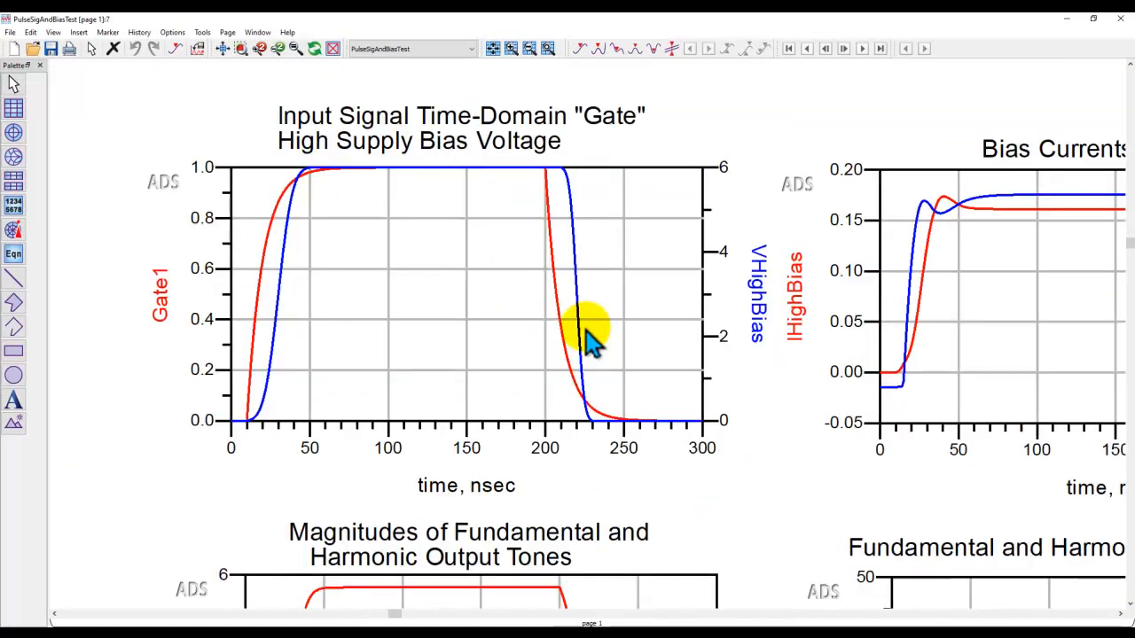
mouse_move(758, 302)
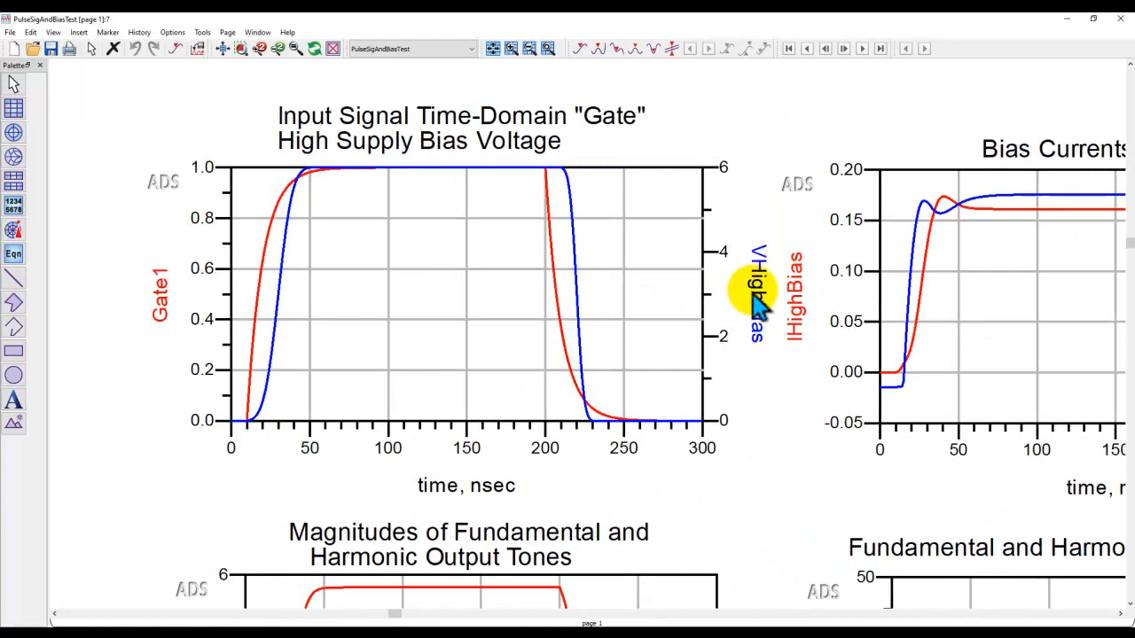
mouse_move(274, 417)
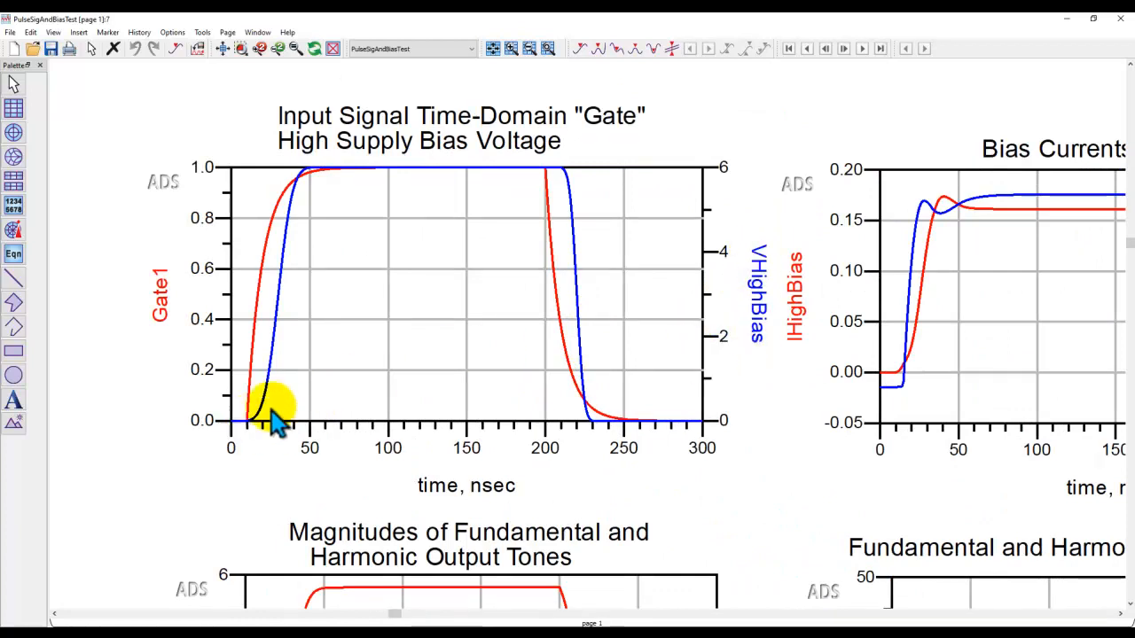
mouse_move(222, 404)
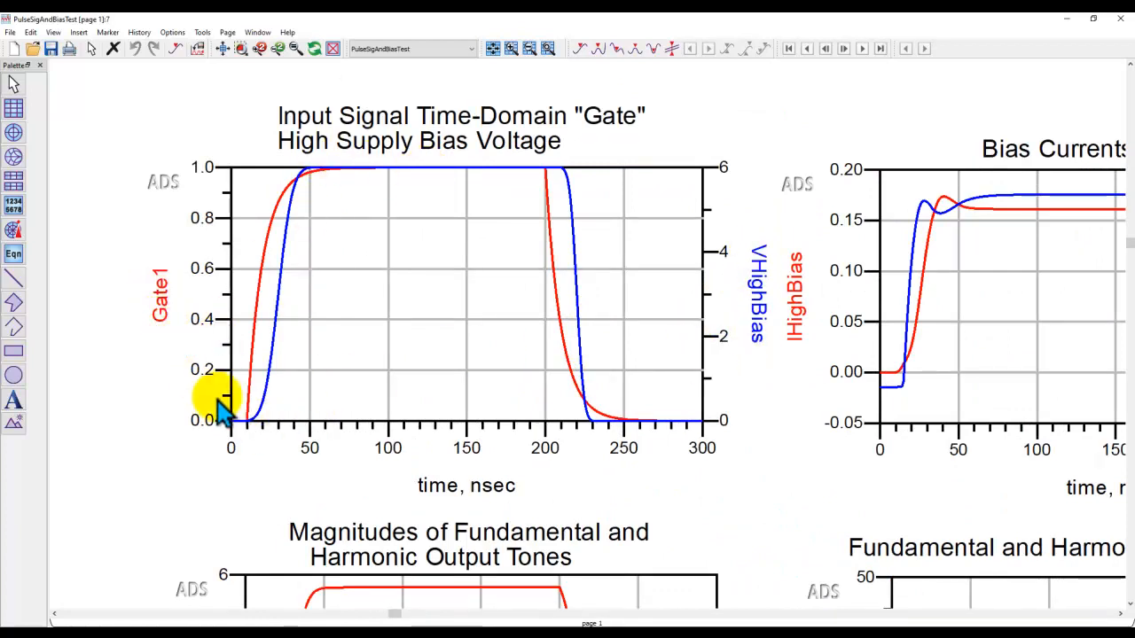
mouse_move(262, 315)
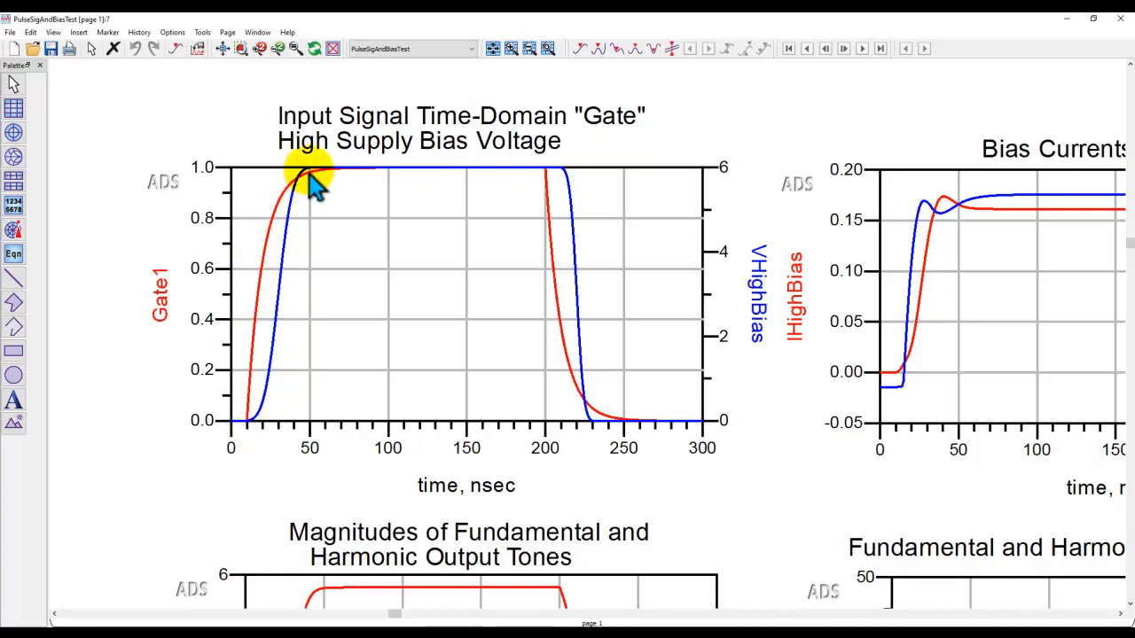
mouse_move(528, 430)
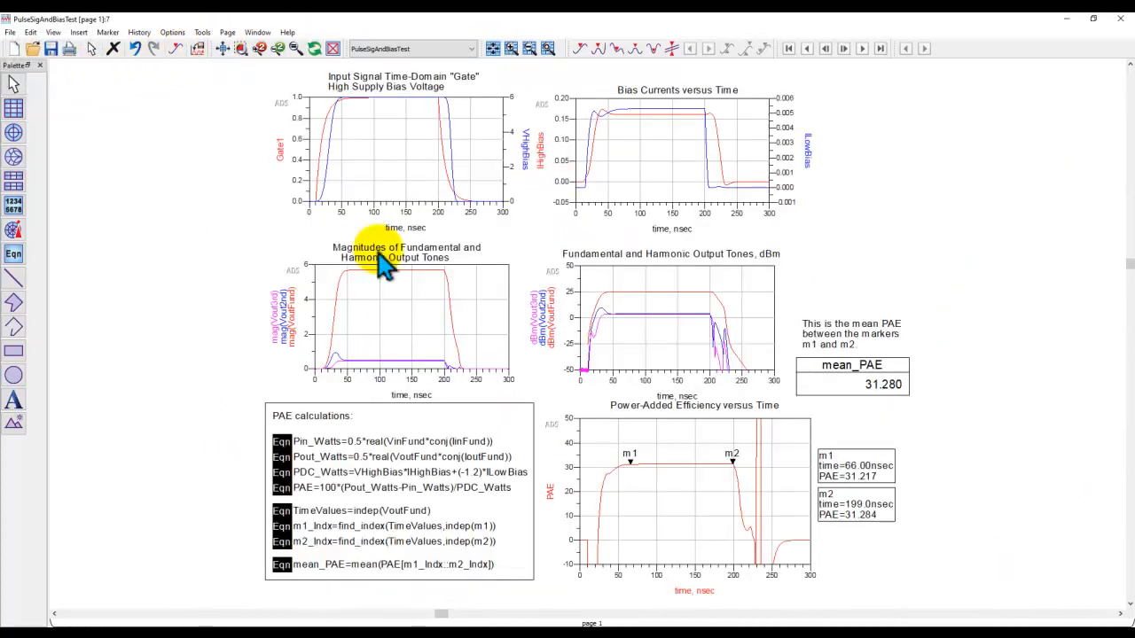
mouse_move(474, 550)
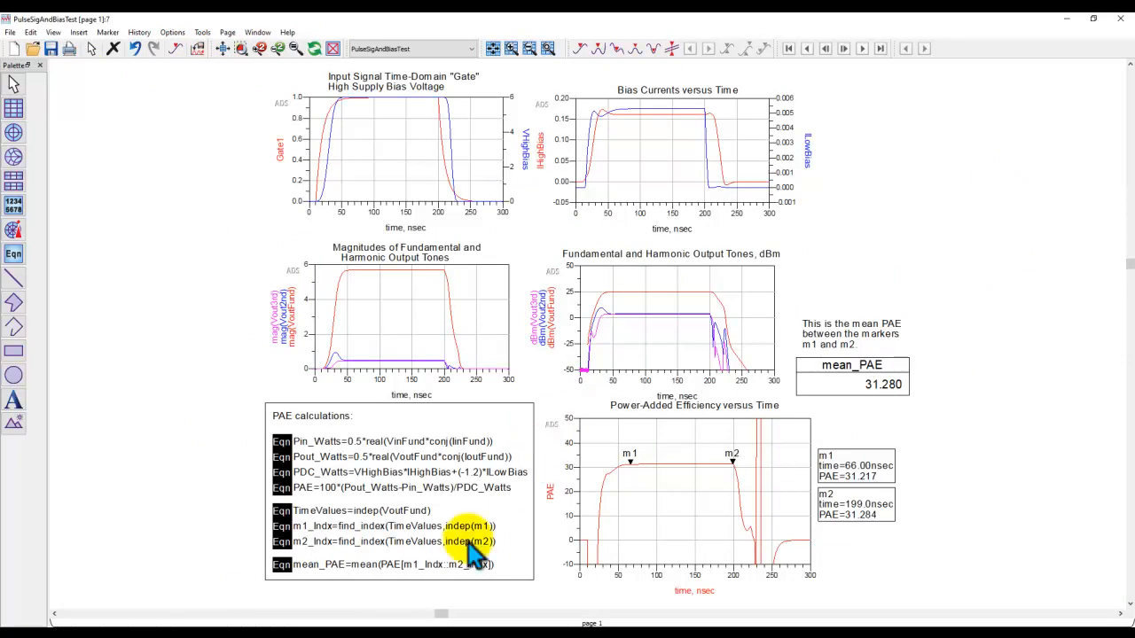